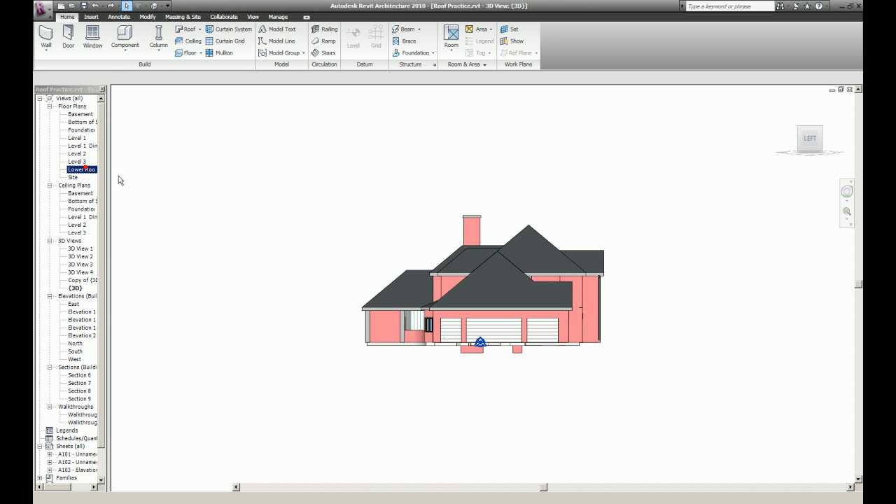
- Open the Lower Roof floor plan and delete all of its existing roofs
double_click(82, 170)
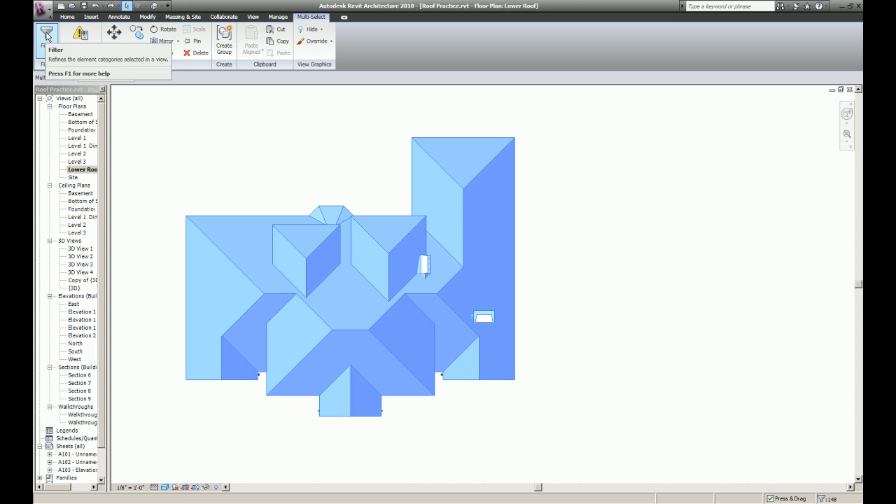
click(47, 35)
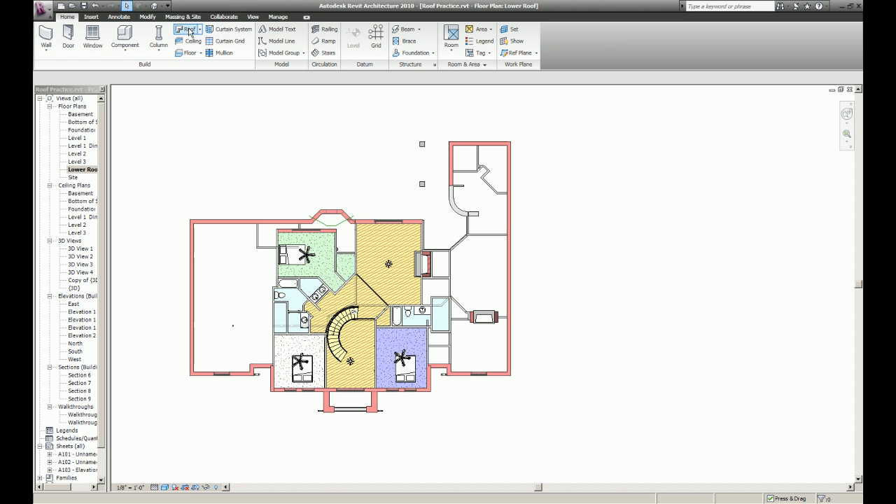
- Sketch a footprint along the left wing's outer walls, trim its corners, and finish the hip roof
click(186, 28)
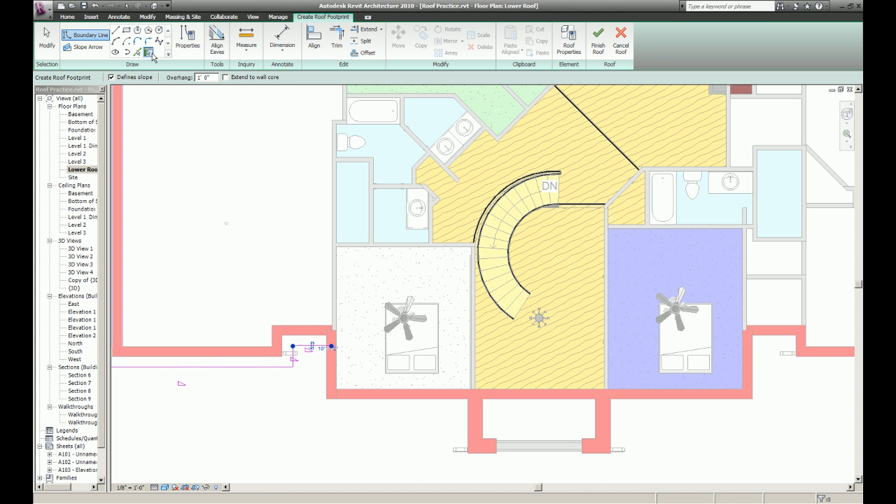
click(148, 52)
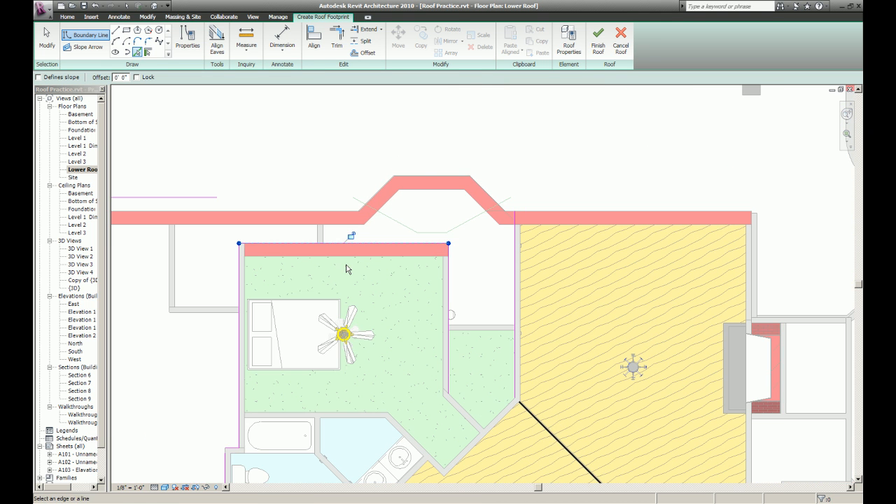
click(336, 40)
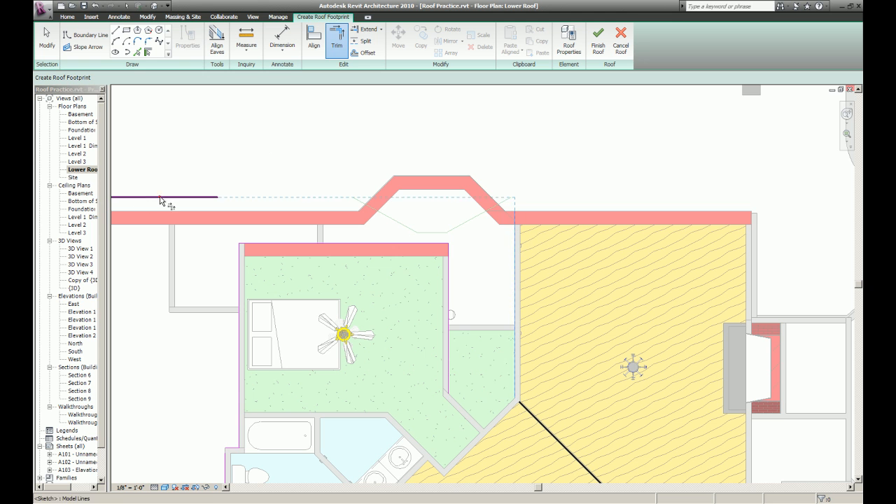
click(90, 35)
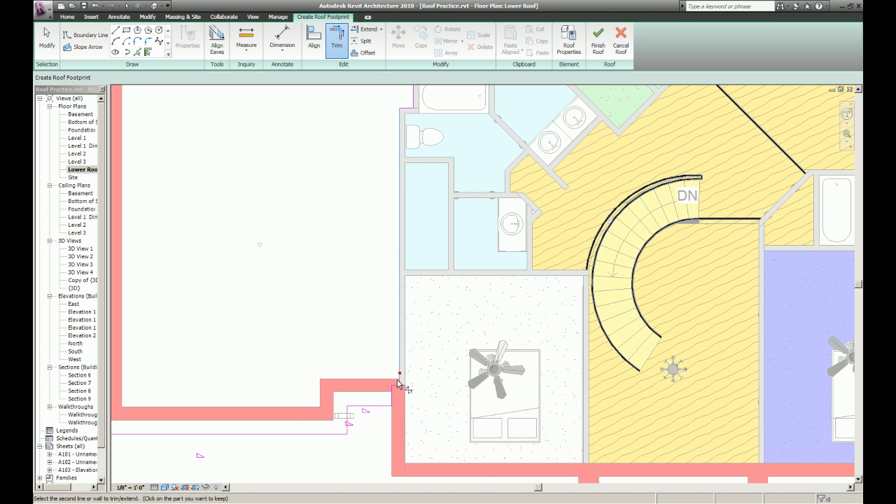
click(399, 386)
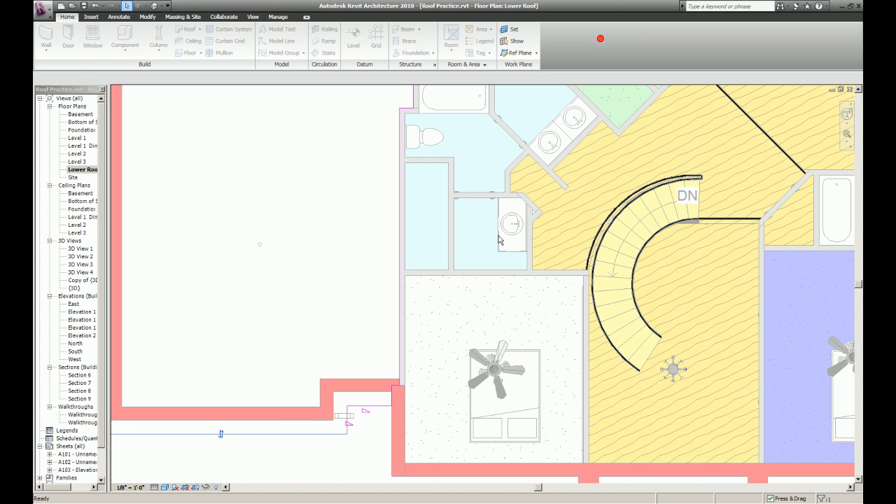
click(187, 29)
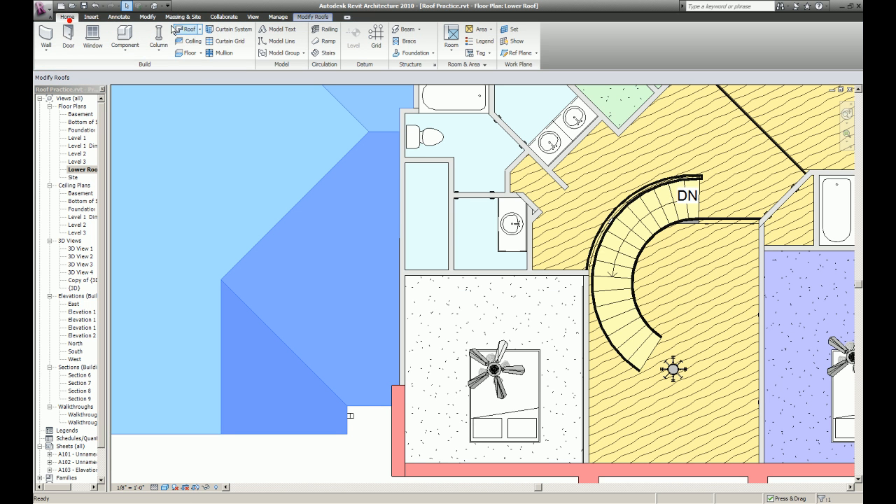
- Create a Level 3 hip roof over the central wing and front bay, aligning eaves and attaching walls
click(184, 29)
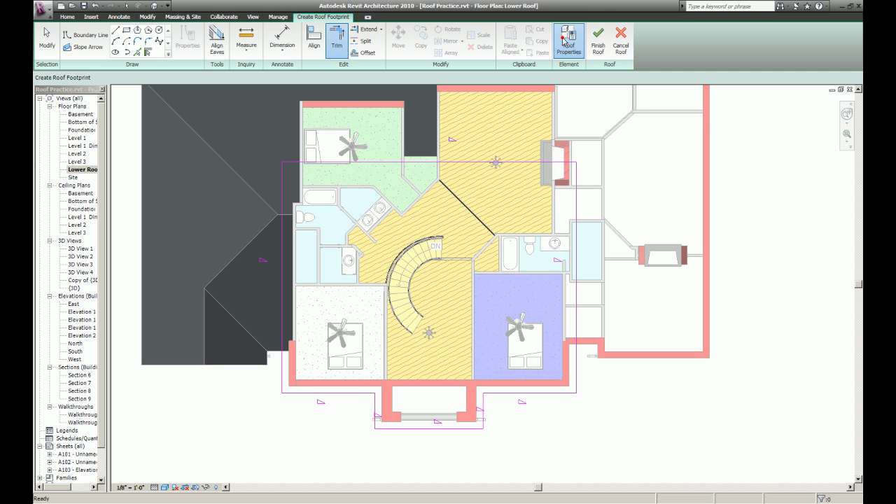
click(570, 41)
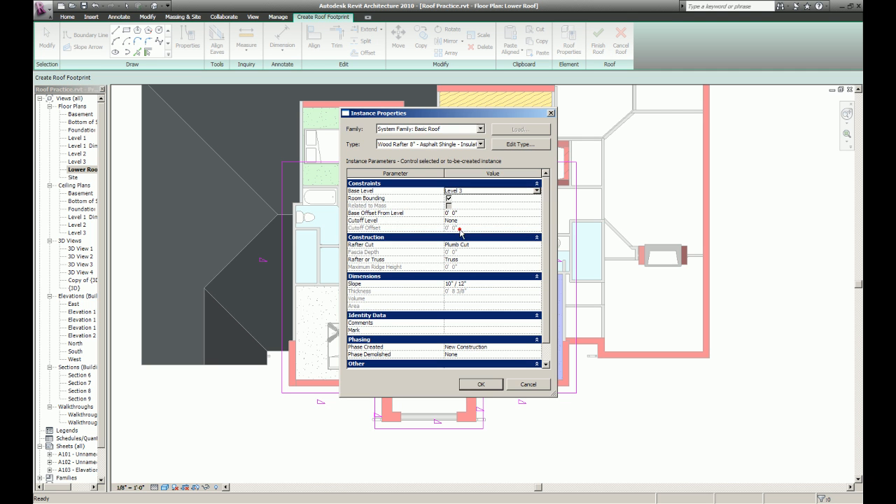
click(481, 384)
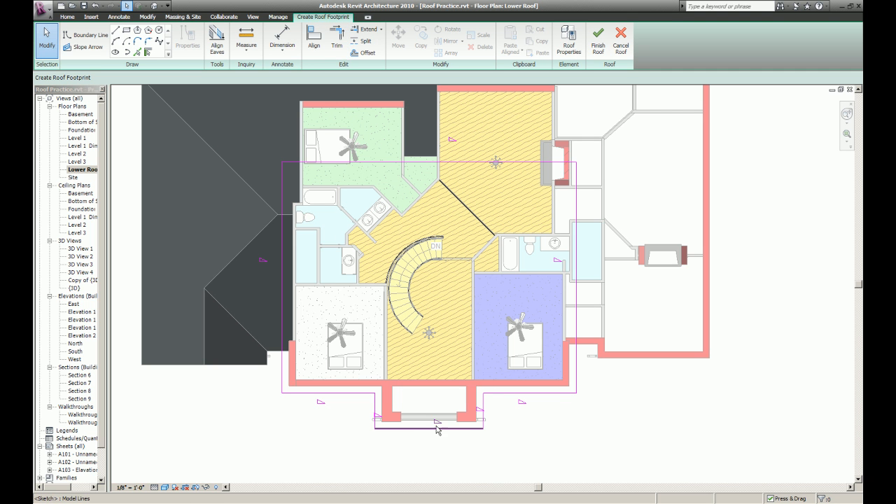
click(429, 428)
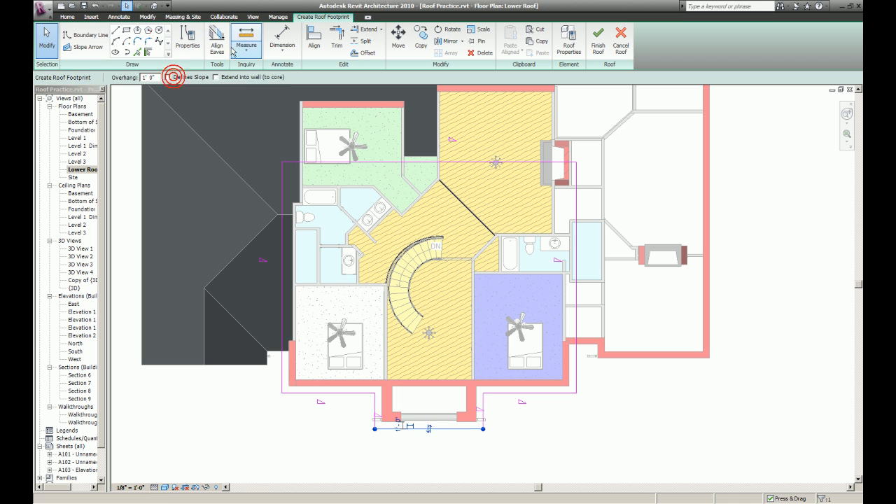
click(217, 40)
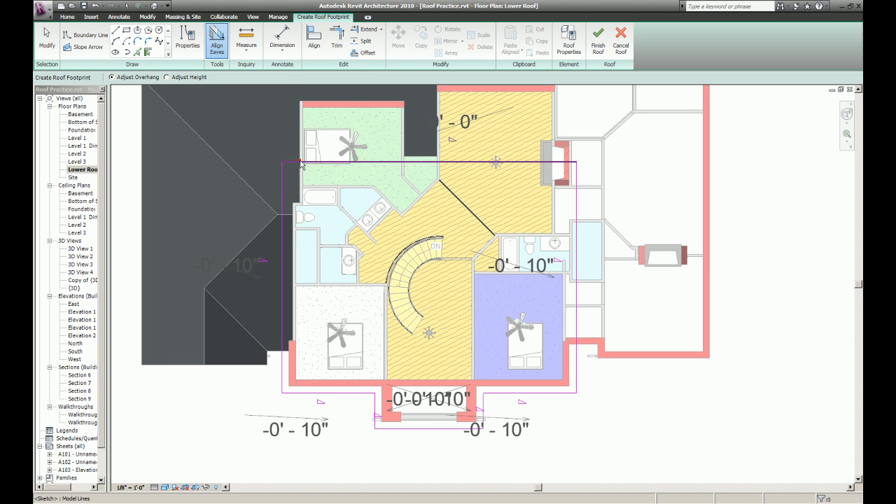
click(598, 40)
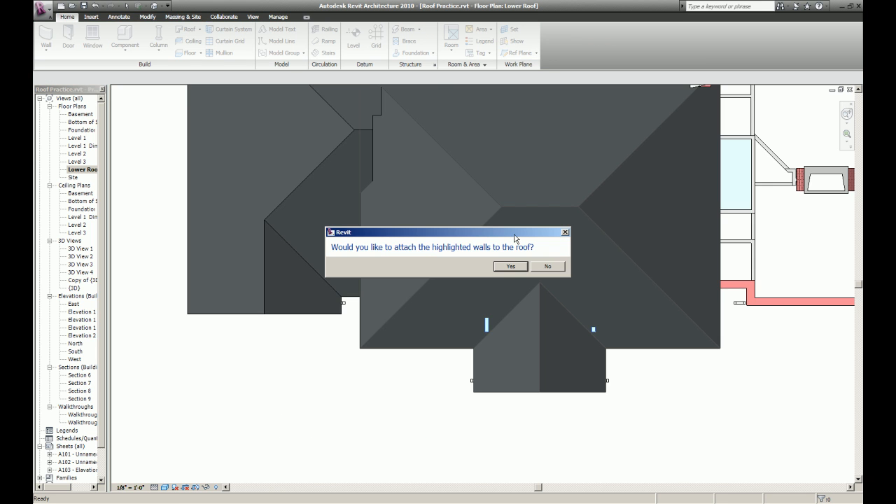
click(547, 266)
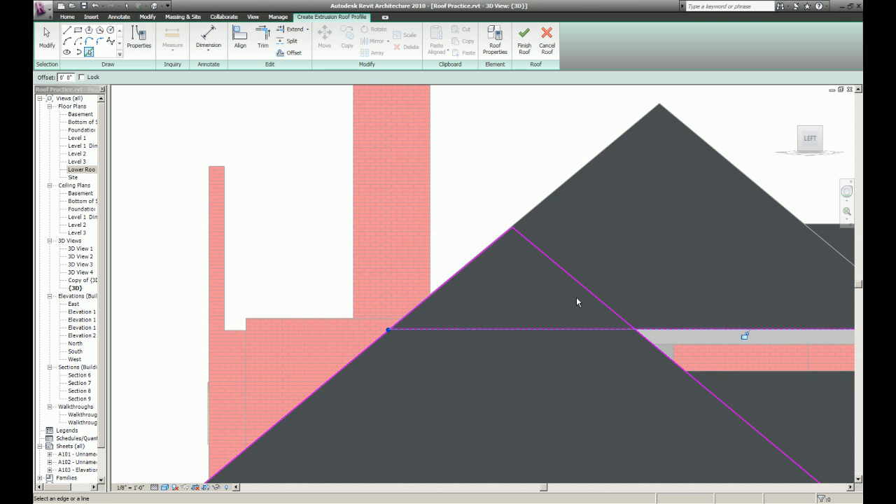
- Sketch the gable profile, set its extent across the middle, and finish the extruded roof
click(263, 40)
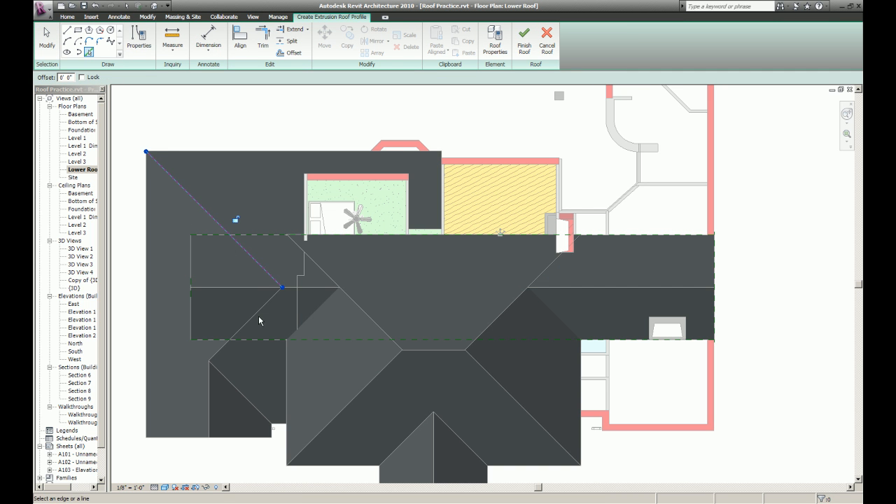
click(192, 269)
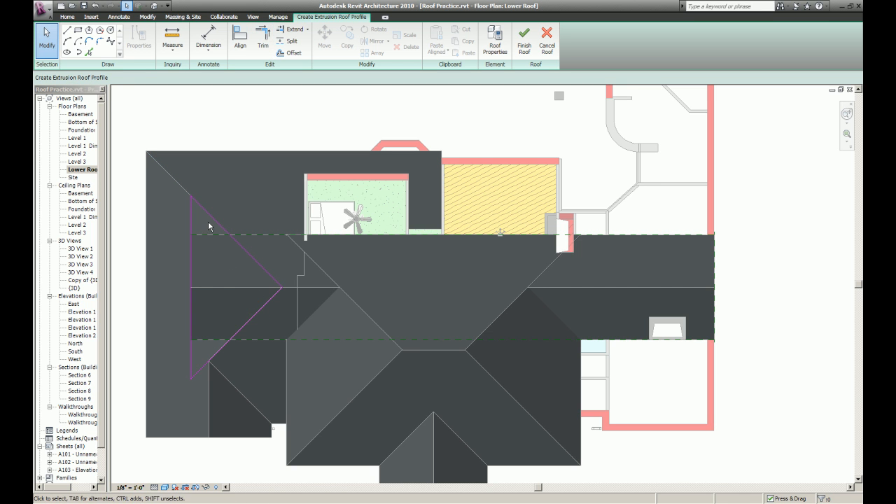
click(254, 315)
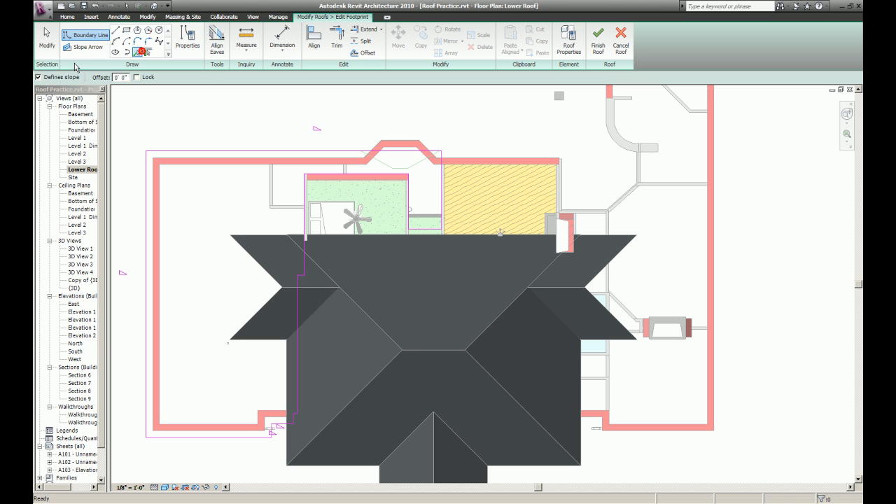
- Pick the right wing's walls, including its top wall, and finish the hip roof
click(255, 236)
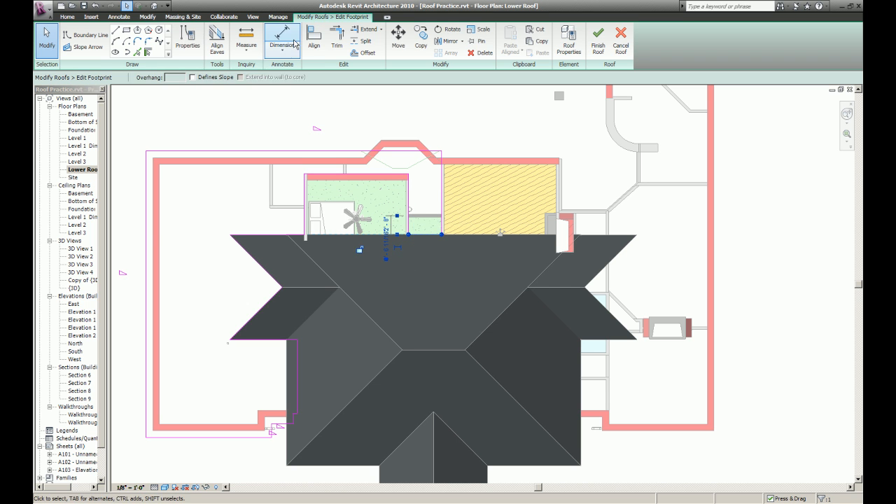
click(314, 38)
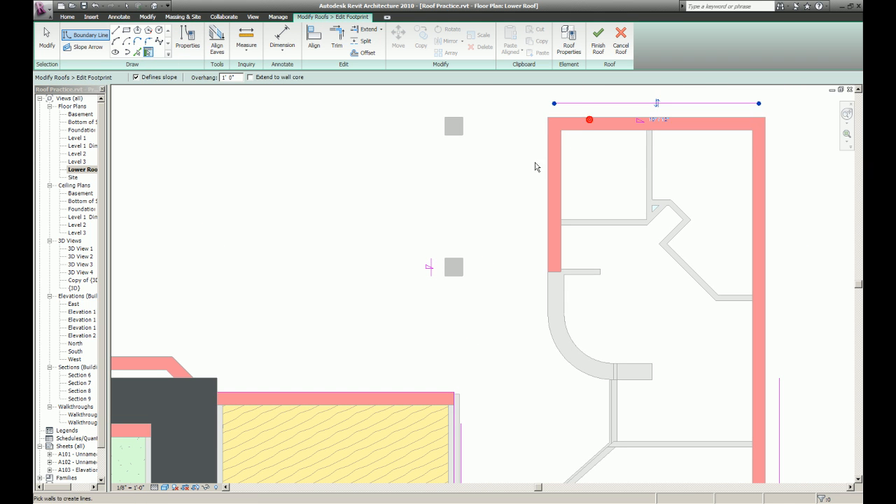
click(337, 39)
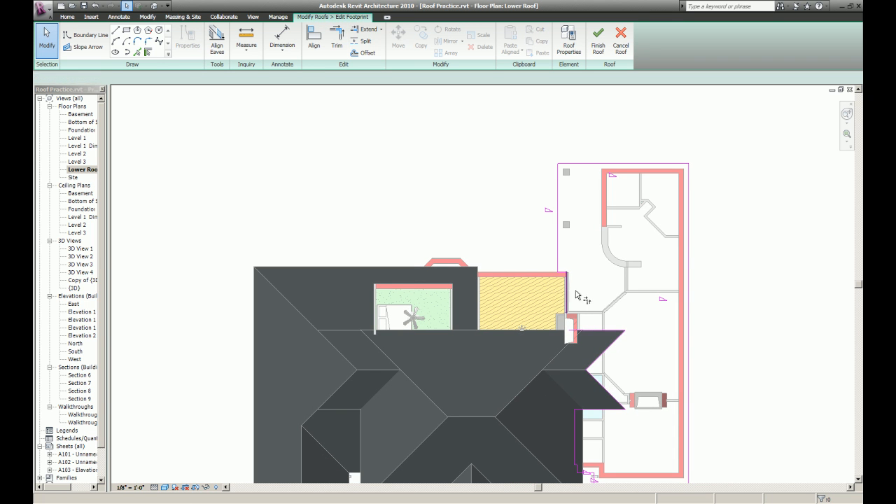
click(337, 37)
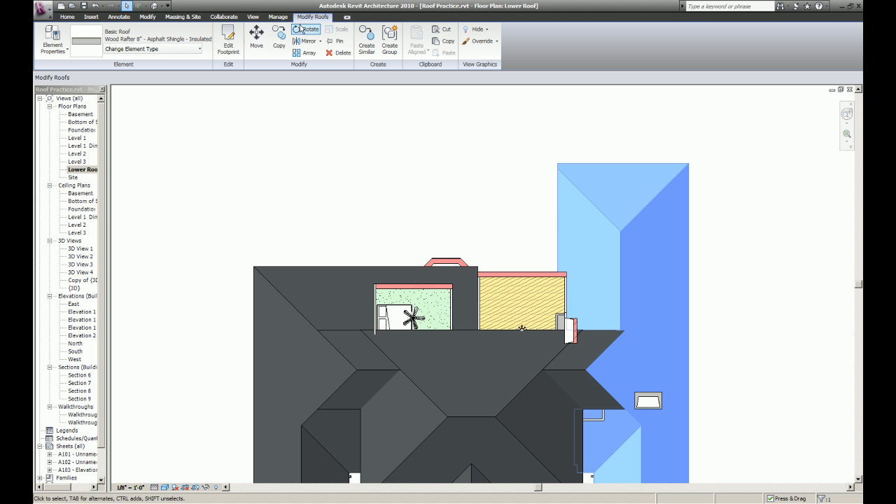
- Reopen the right wing roof footprint, align its eaves, and finish it
click(227, 41)
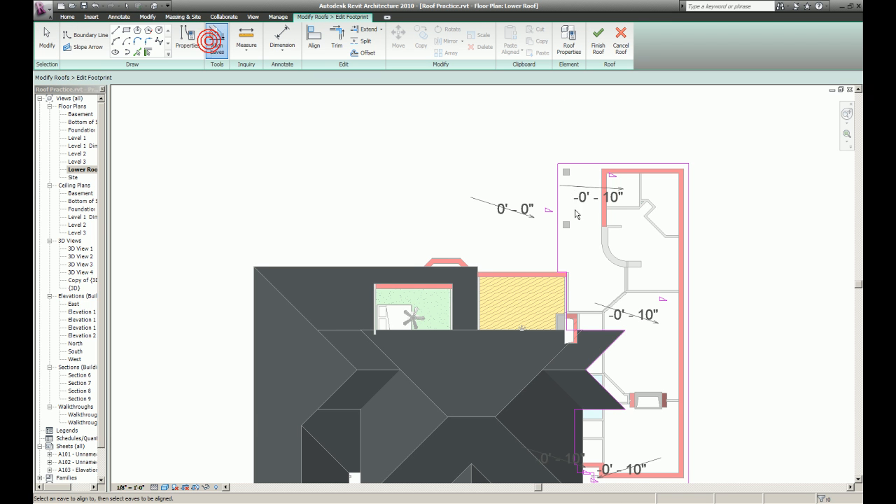
click(217, 40)
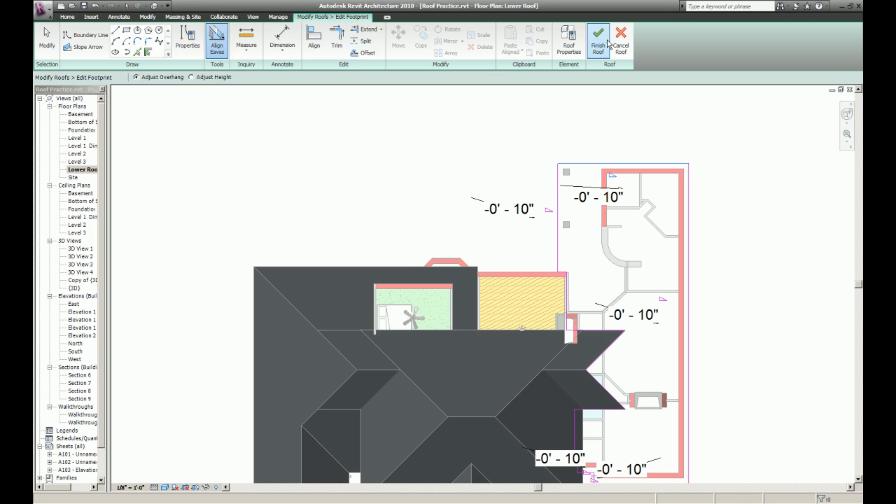
click(598, 40)
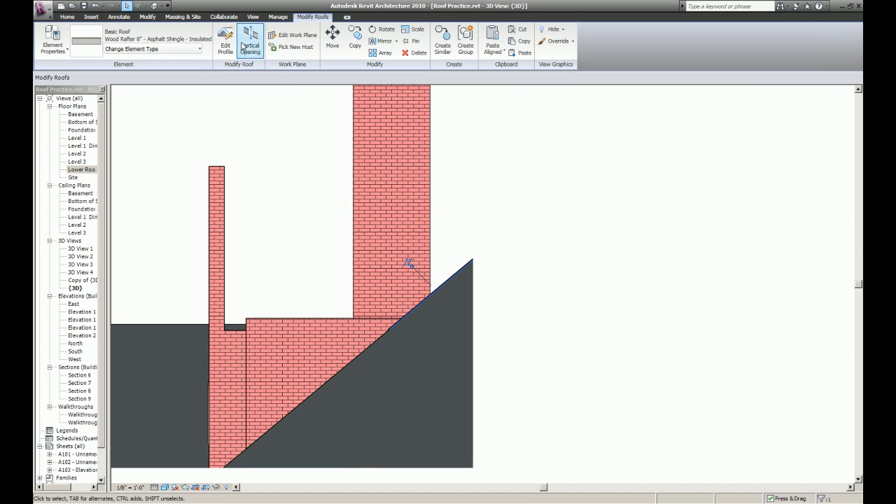
- Trim the extrusion roof's profile to the main slope by the chimney and refinish the central roof
click(225, 40)
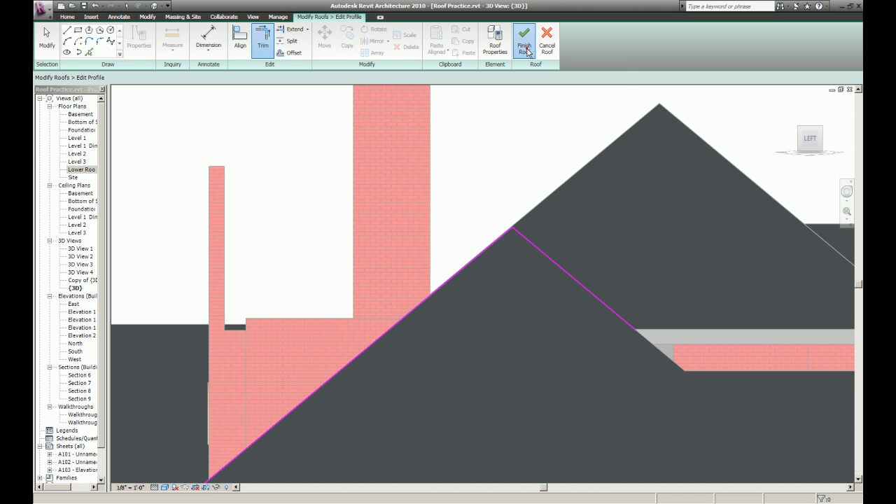
click(524, 42)
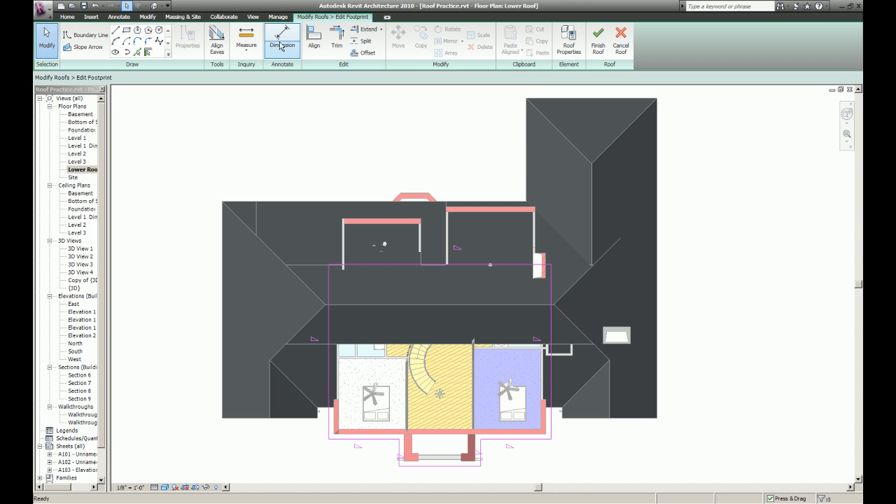
click(313, 40)
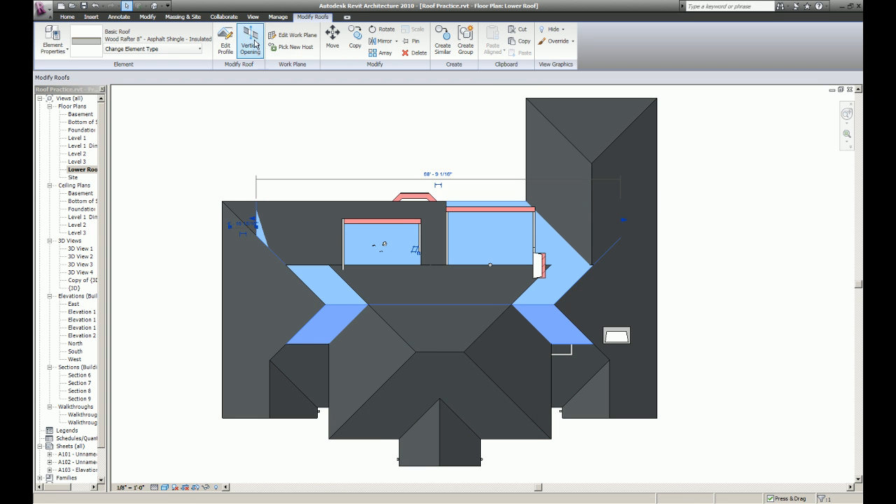
- Trim the cross-gable roof's sketch lines to fit between the wings and finish the roof
click(250, 42)
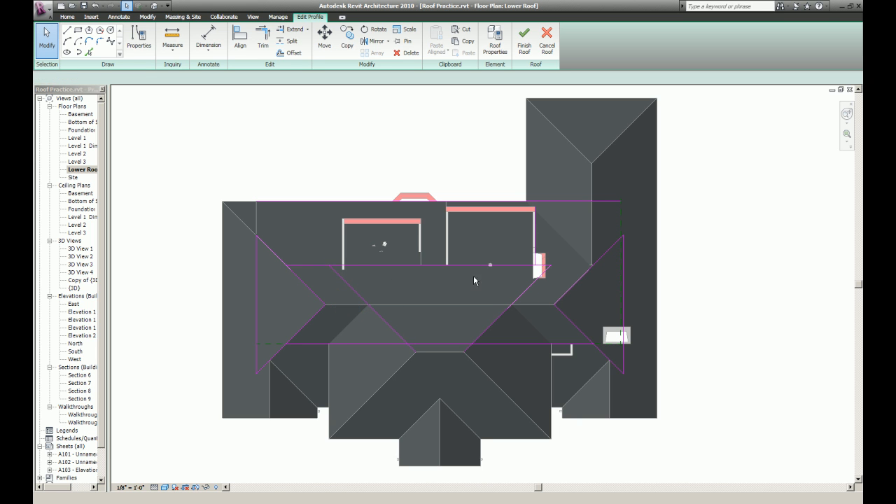
click(263, 40)
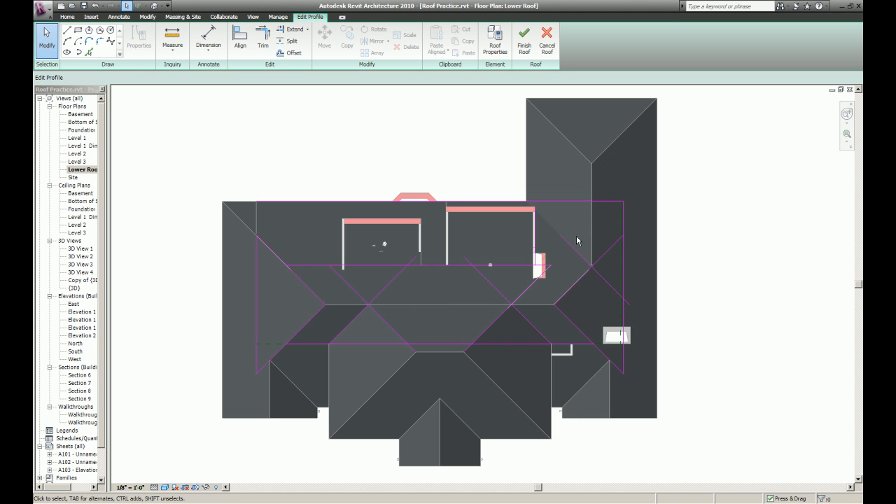
click(263, 41)
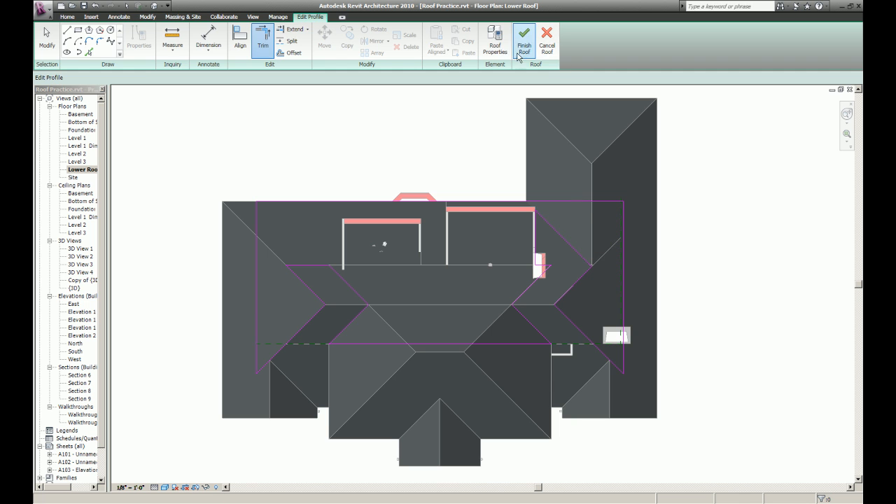
click(525, 40)
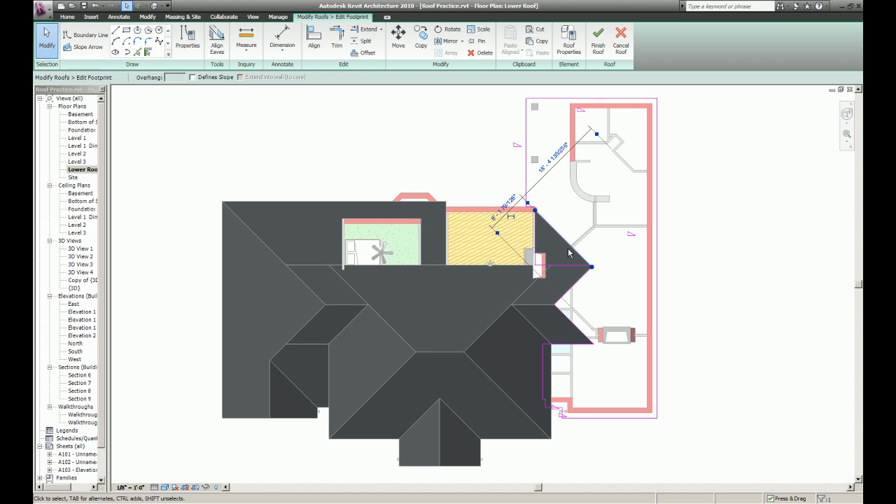
- Trim the right-wing footprint corner, finish the roof, and return to the Lower Roof plan
click(336, 39)
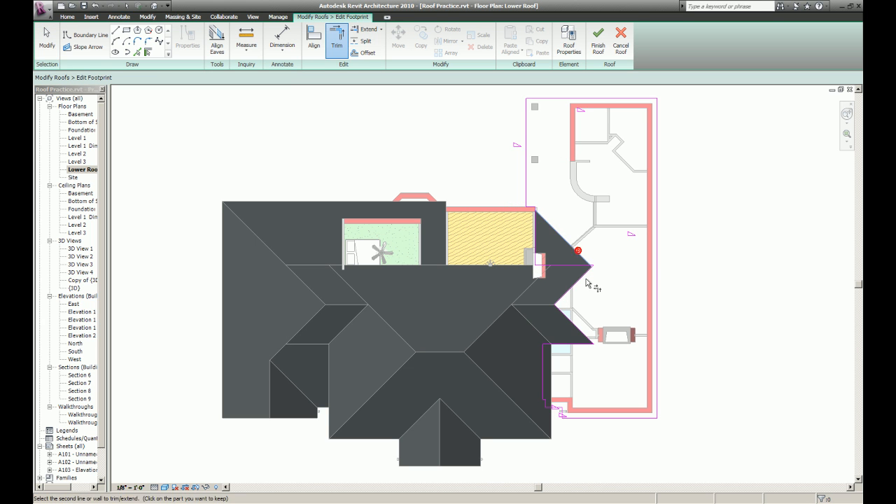
click(577, 251)
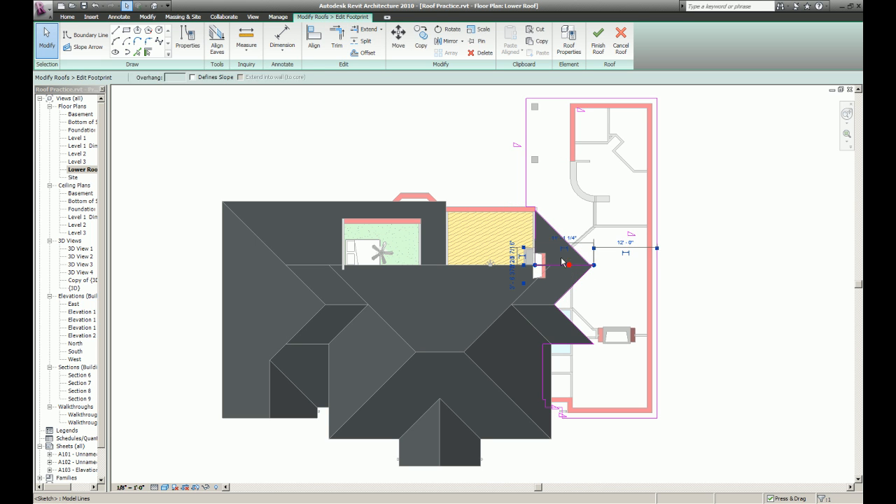
click(337, 37)
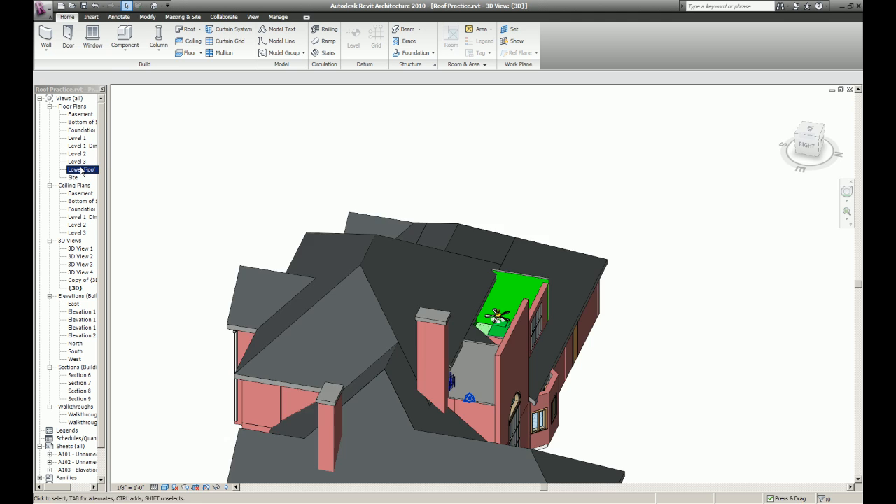
double_click(82, 170)
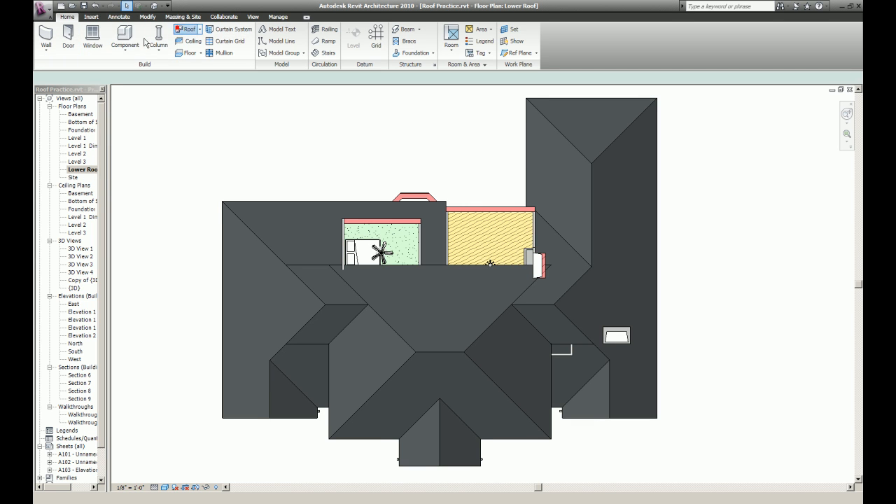
- Sketch a hip dormer roof over the green room, changing its front edge's slope setting
click(185, 28)
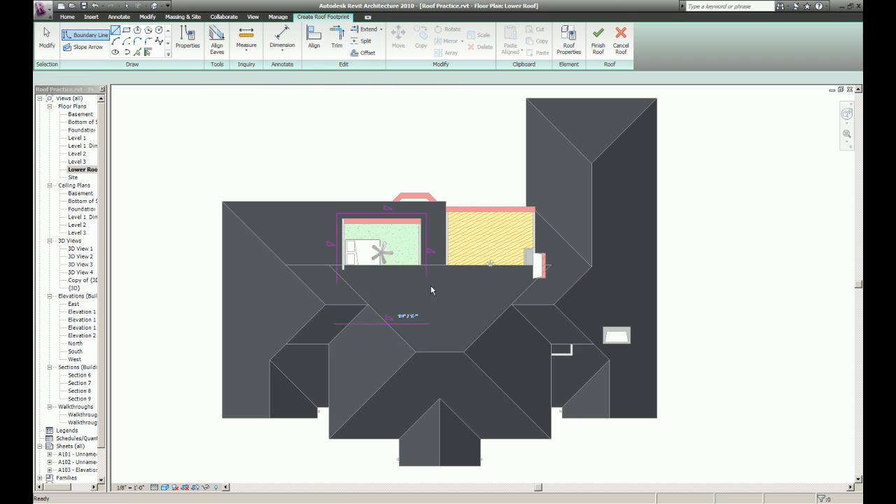
click(337, 40)
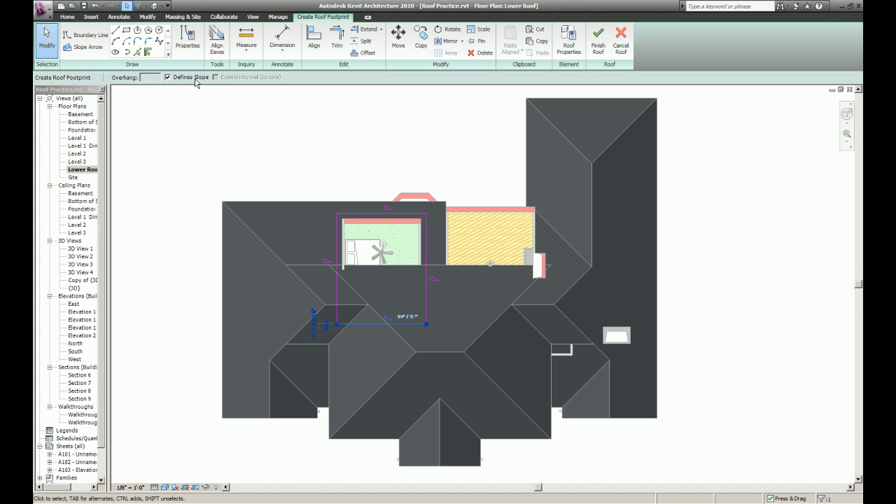
click(186, 40)
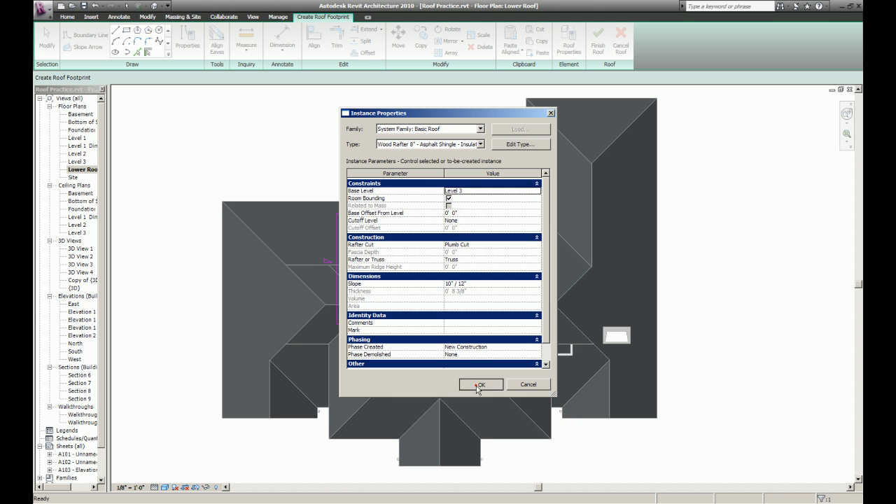
click(481, 385)
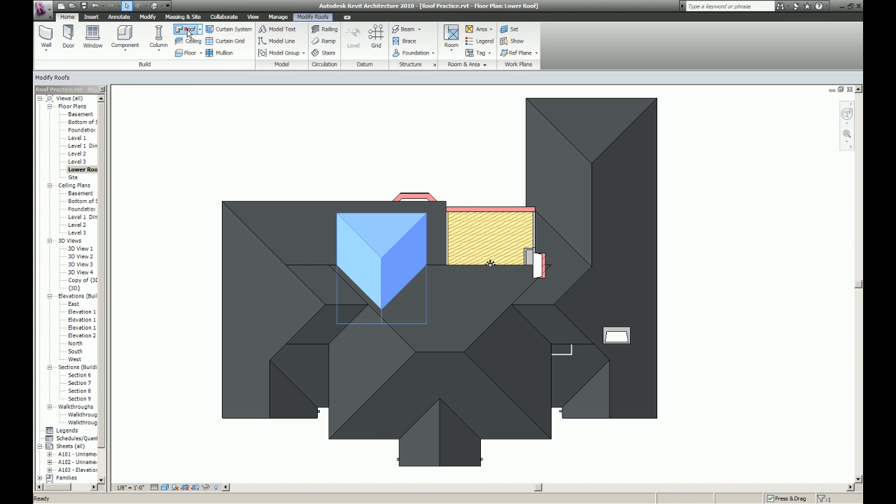
- Sketch a trimmed dormer roof footprint over the yellow room with base level Level 2
click(184, 29)
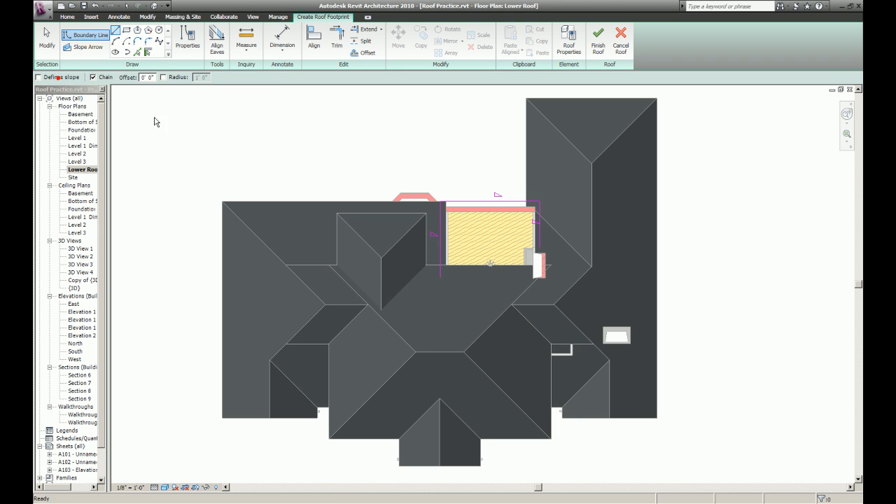
click(337, 31)
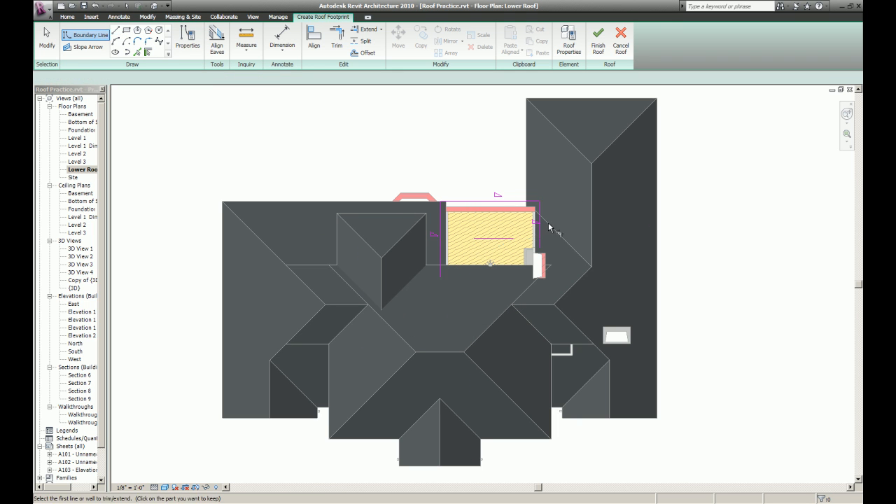
click(337, 39)
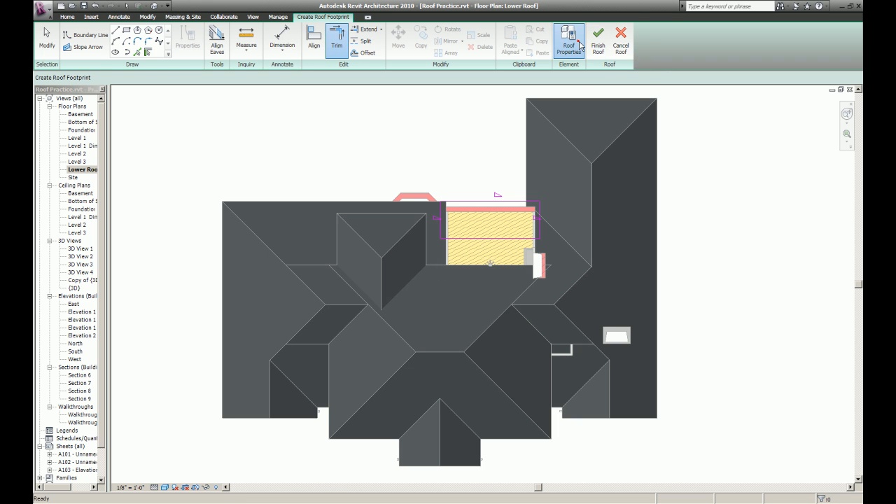
click(569, 40)
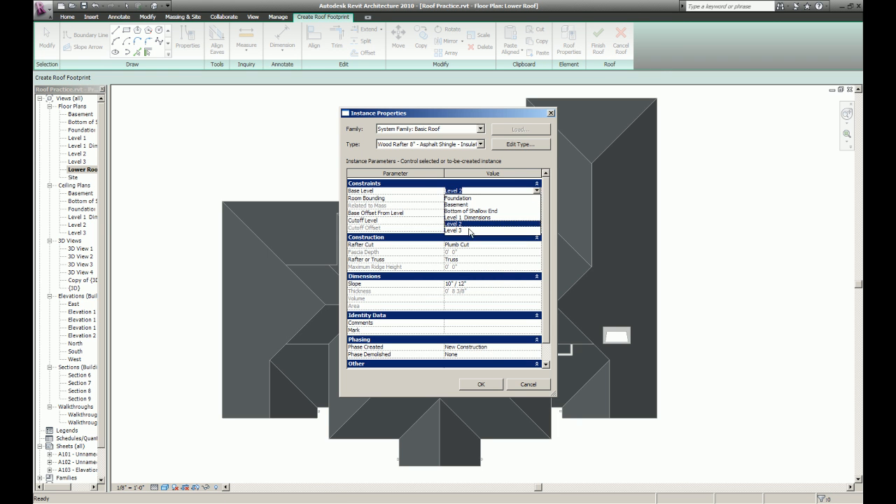
click(481, 383)
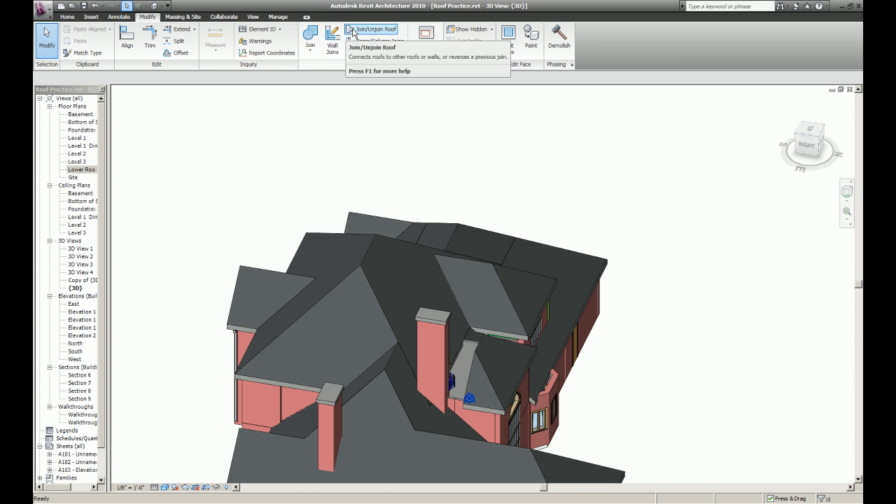
- Join the yellow-room dormer roof into the main lower roof
click(370, 32)
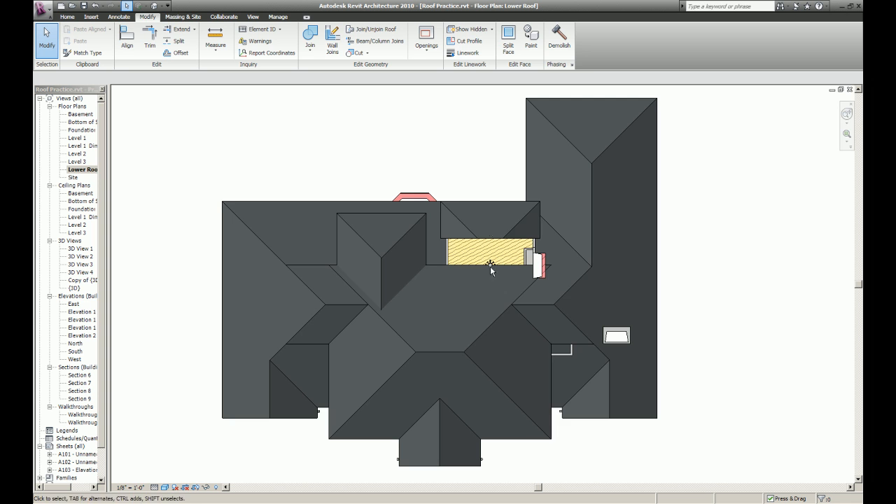
click(491, 220)
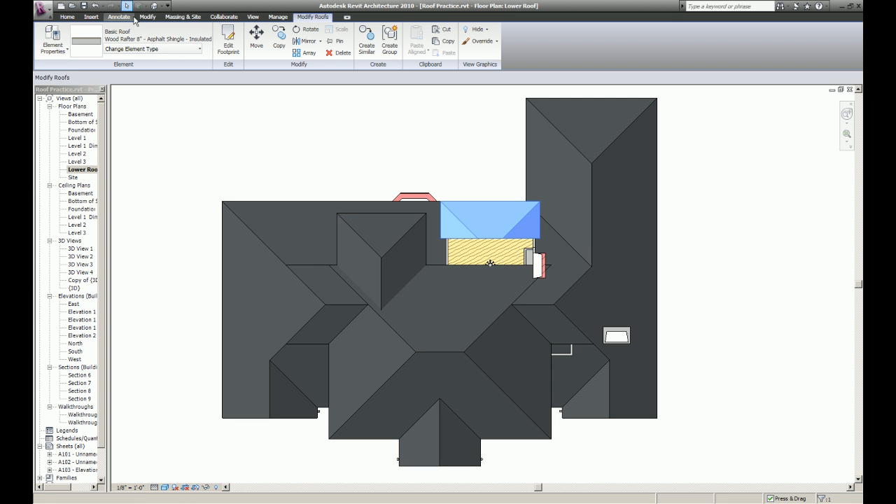
click(228, 42)
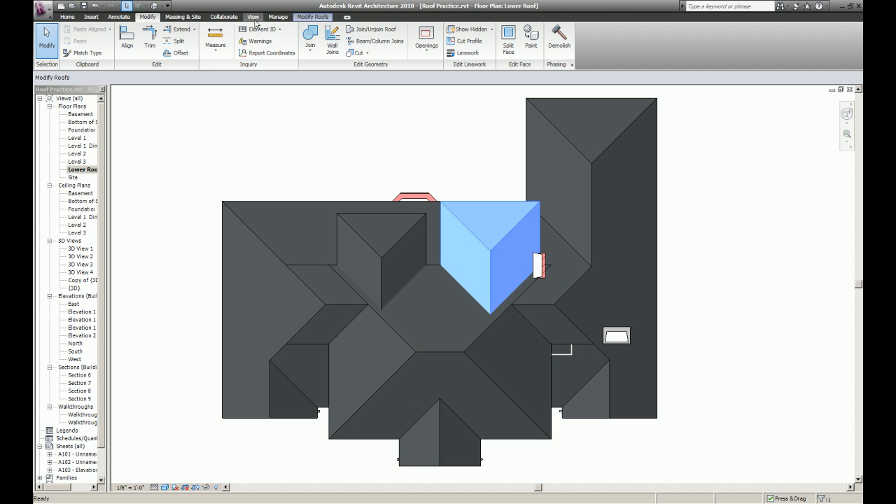
click(310, 35)
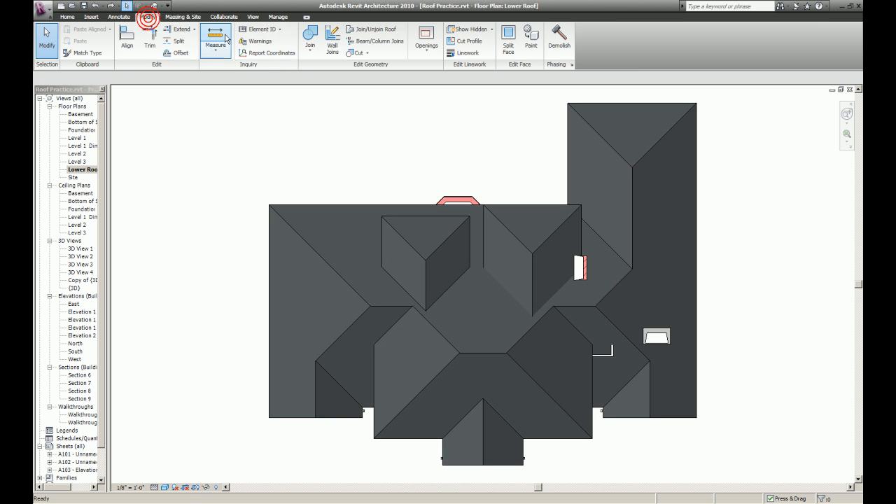
- Join a dormer roof, then edit its footprint in 3D against the main roof edge
click(310, 34)
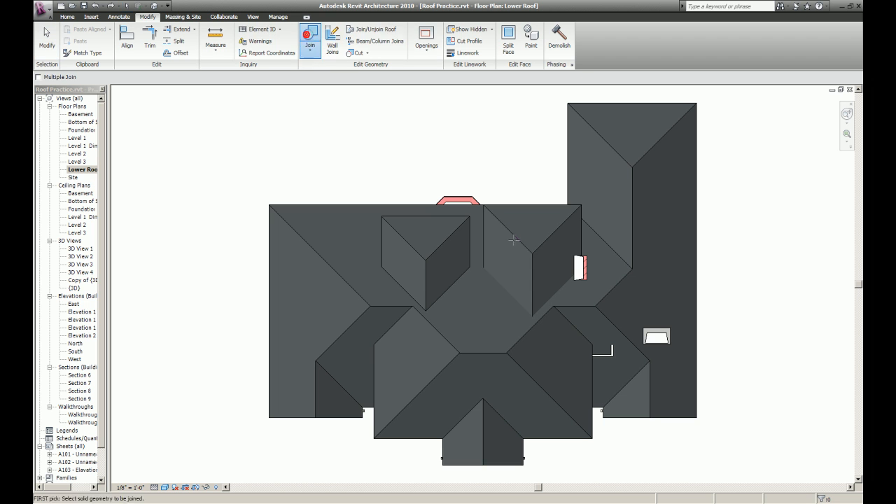
click(500, 352)
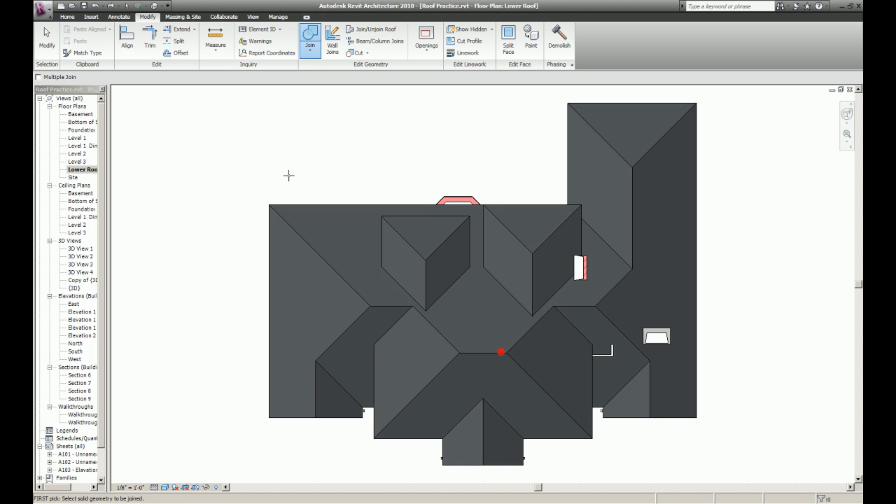
double_click(75, 287)
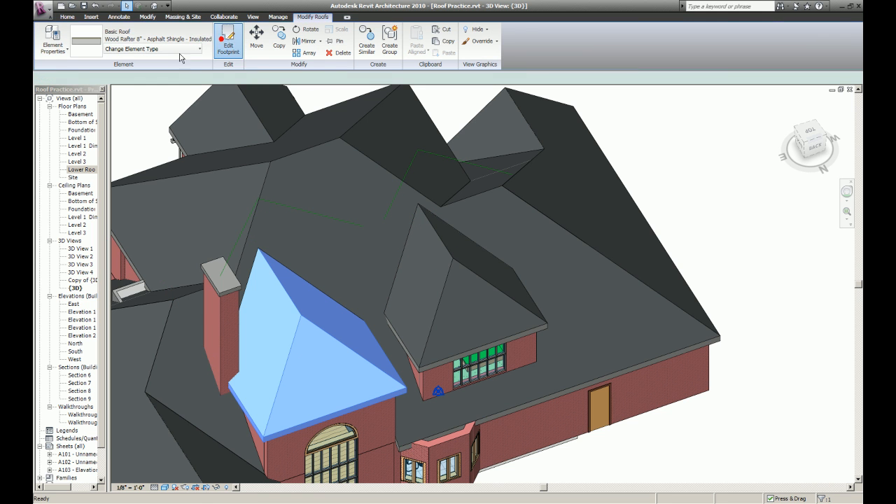
click(227, 40)
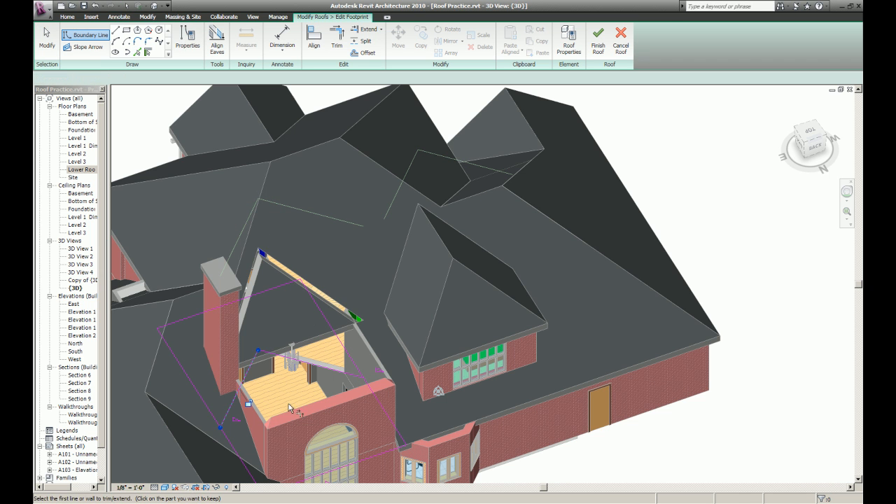
click(337, 36)
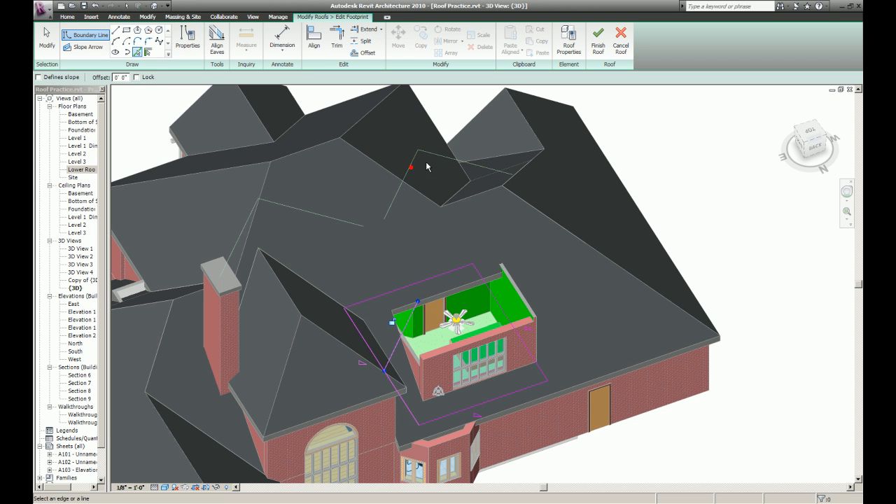
click(337, 40)
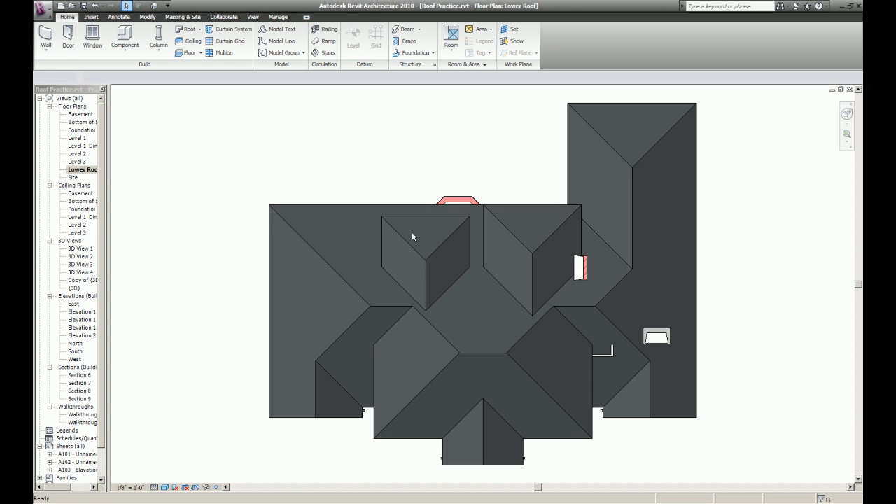
- Edit the main lower roof's footprint to trim its lines around the dormers
click(483, 336)
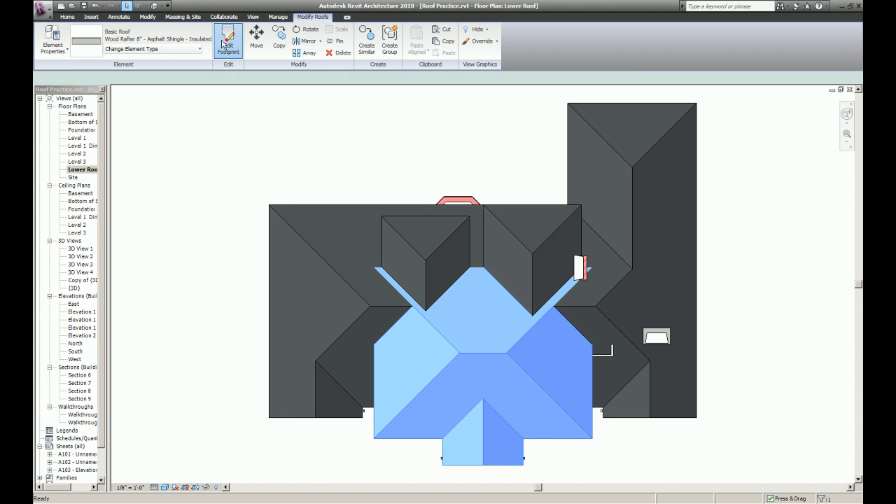
click(228, 40)
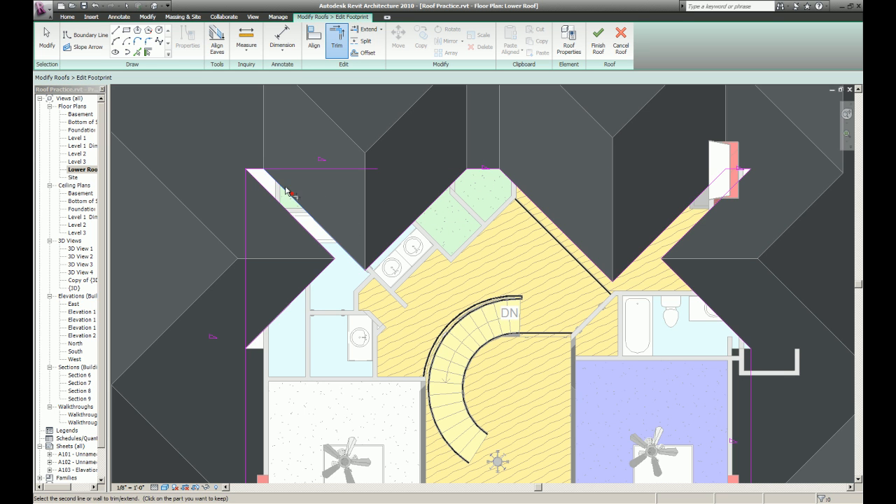
click(277, 315)
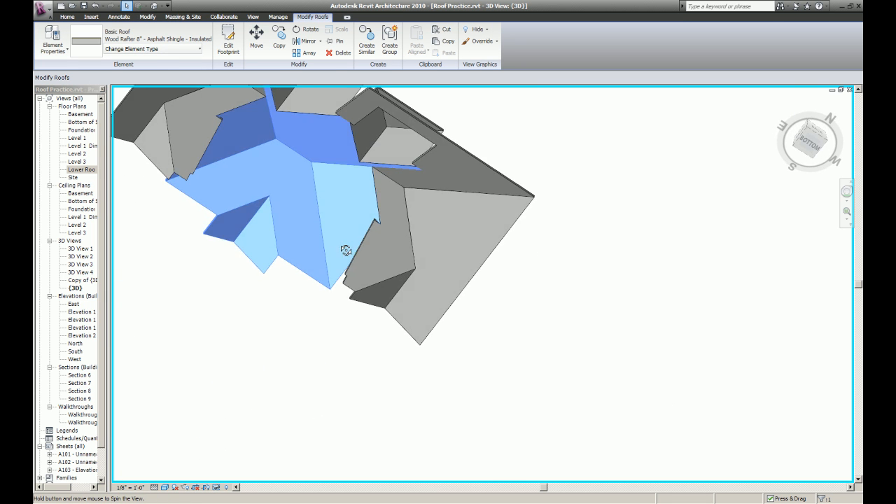
- Orbit to inspect roof undersides and the house front, then show the Lower Roof plan
drag(346, 250, 357, 259)
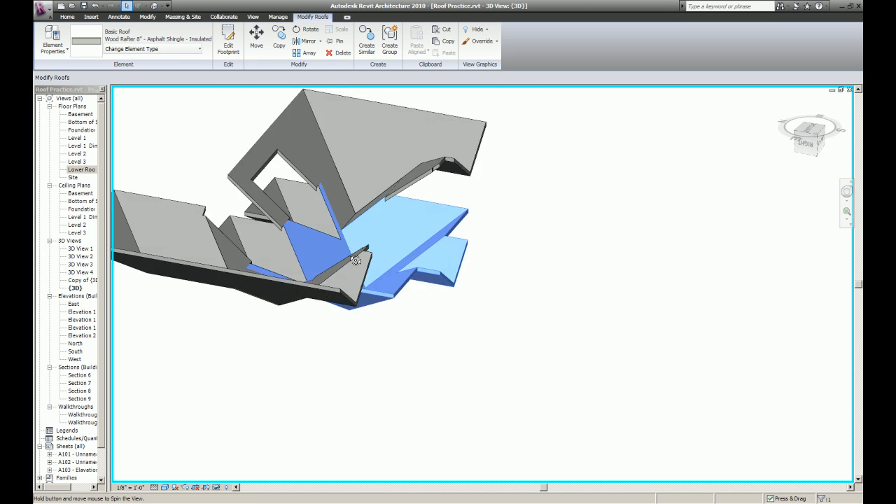
drag(353, 260, 133, 358)
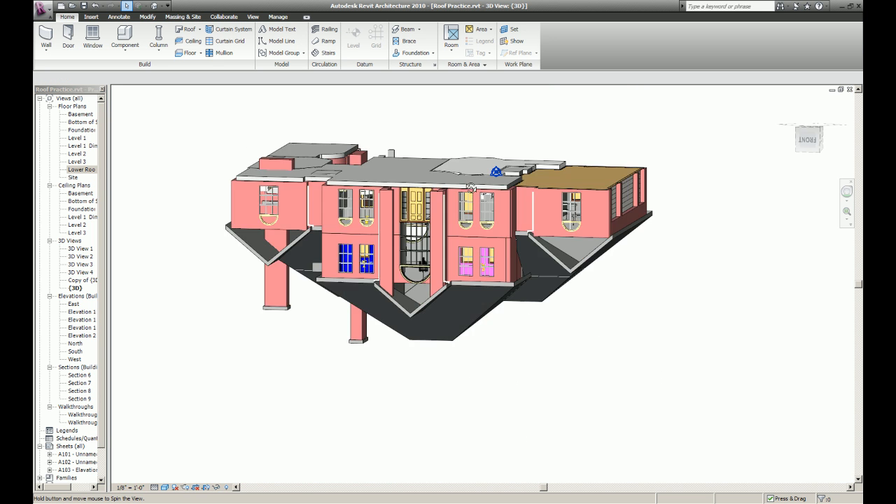
drag(472, 189, 530, 311)
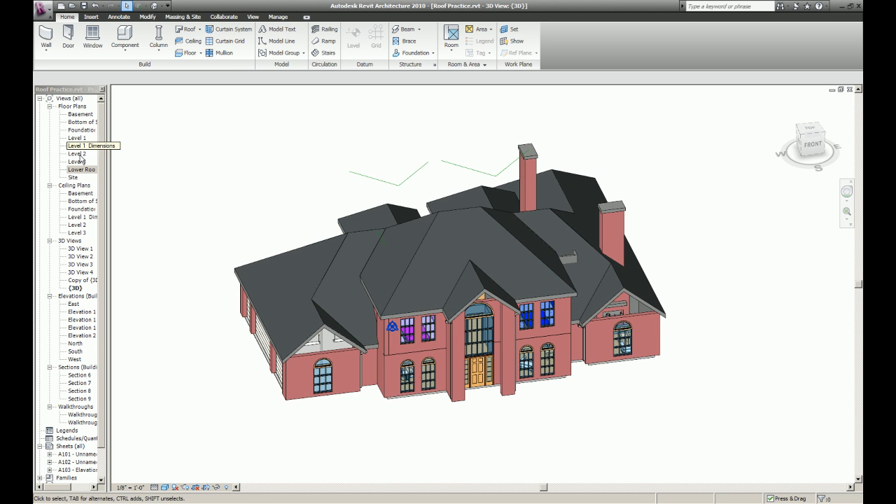
double_click(82, 169)
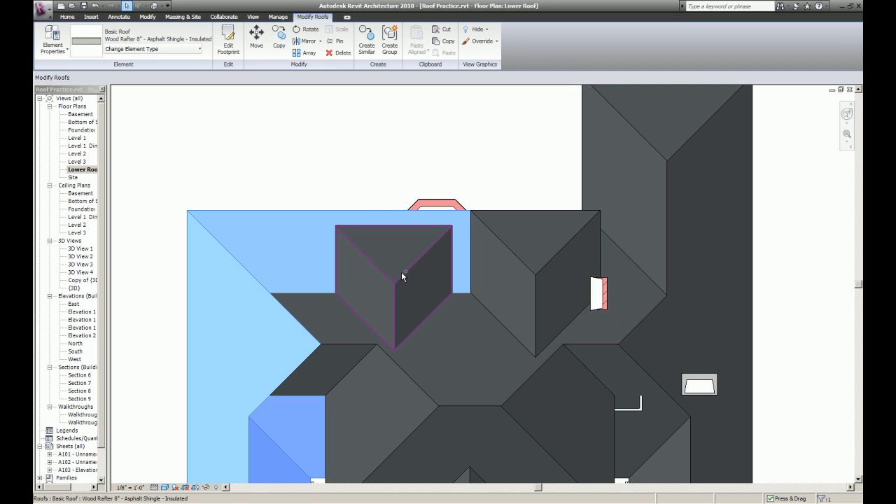
- Pick the angled bay walls as the new roof's footprint boundary lines
right_click(402, 277)
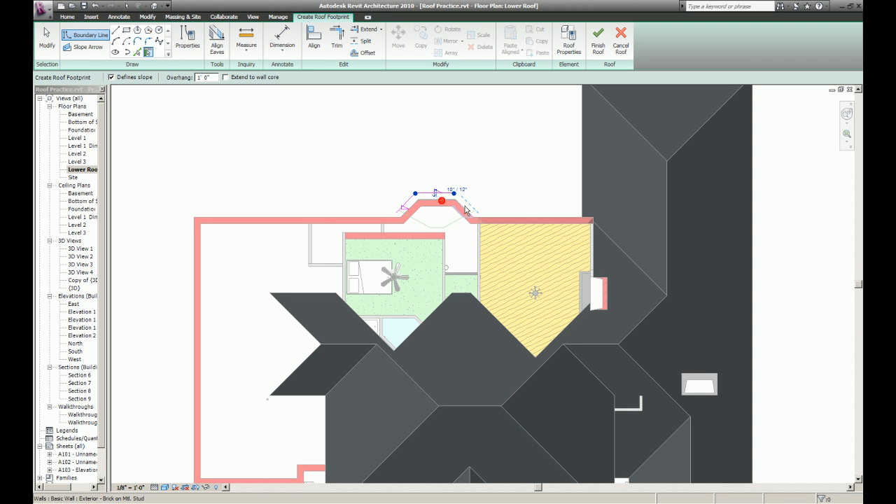
click(46, 40)
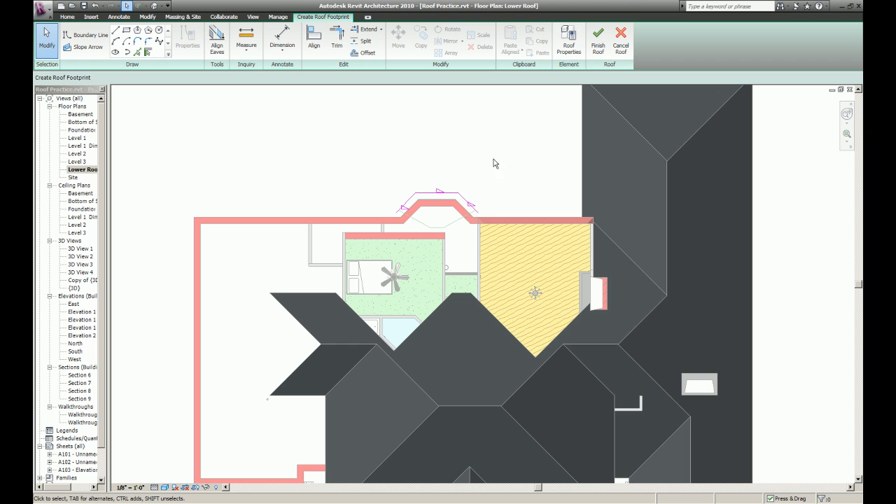
click(89, 35)
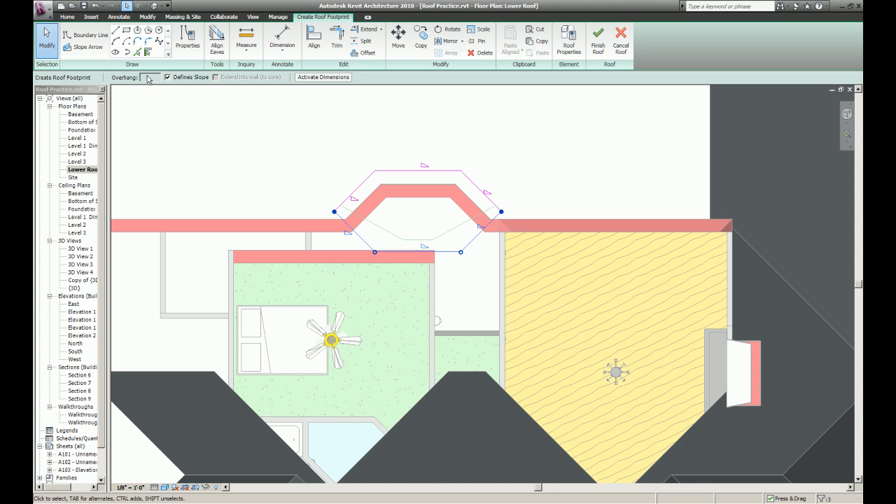
- Set the bay roof slope to 5"/12" and toggle hidden-element display off
click(187, 40)
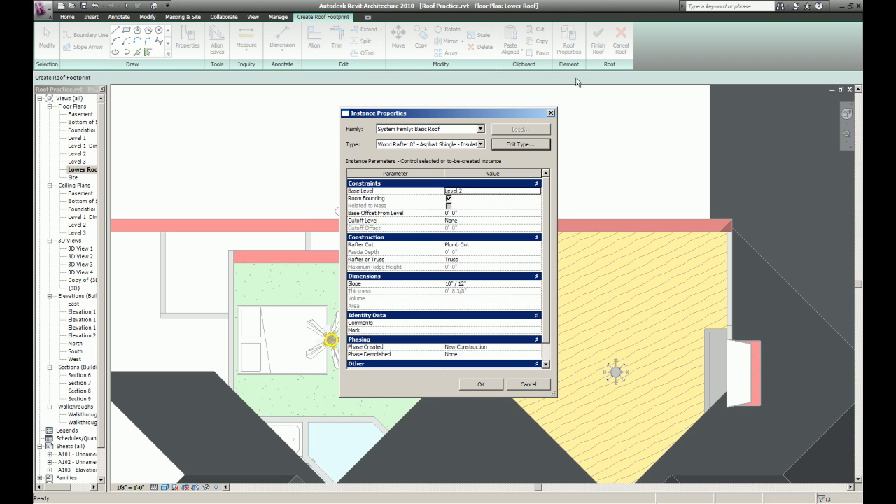
click(476, 283)
text(5)
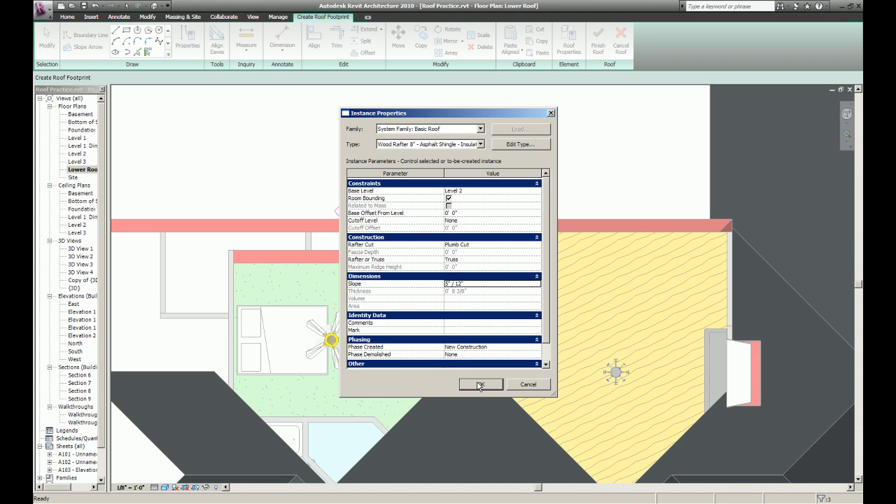
click(481, 384)
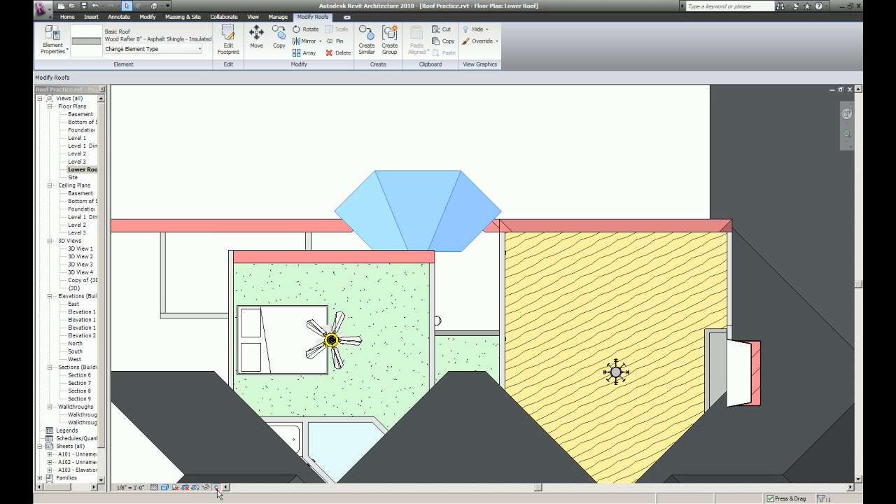
click(216, 487)
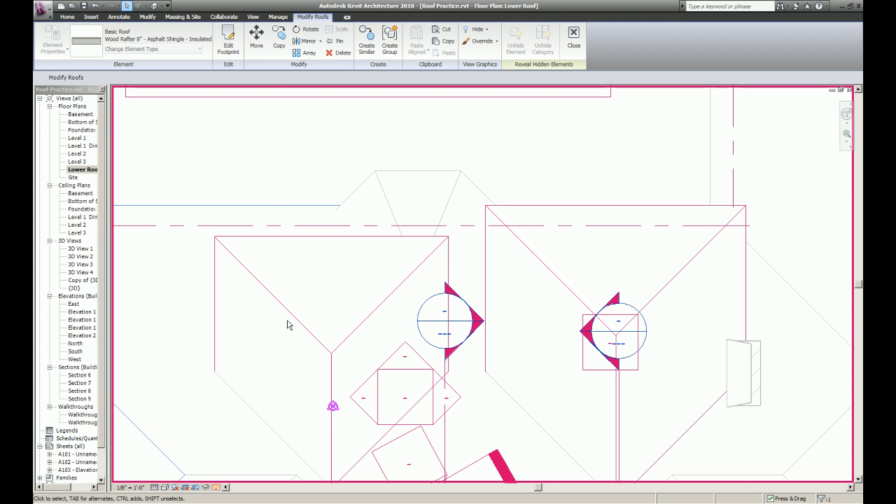
click(616, 280)
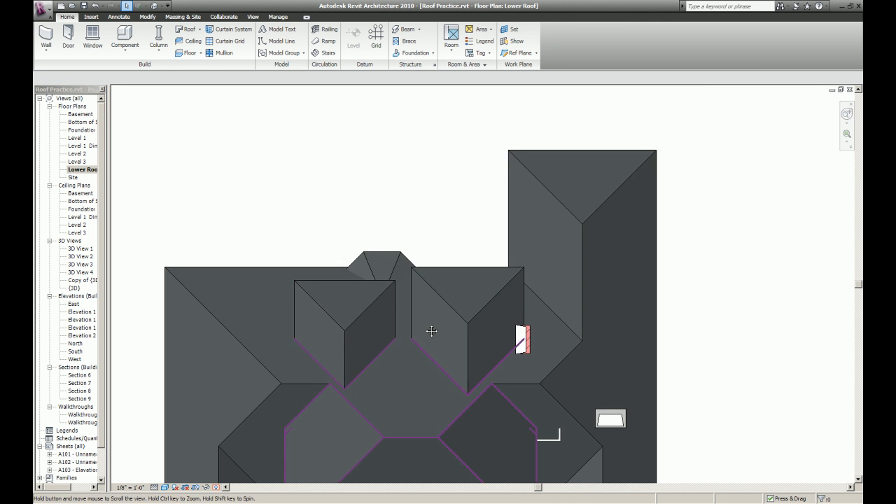
- Sketch the first chimney cricket on Level 3 with a -2' 6" offset and finish it
drag(430, 331, 509, 388)
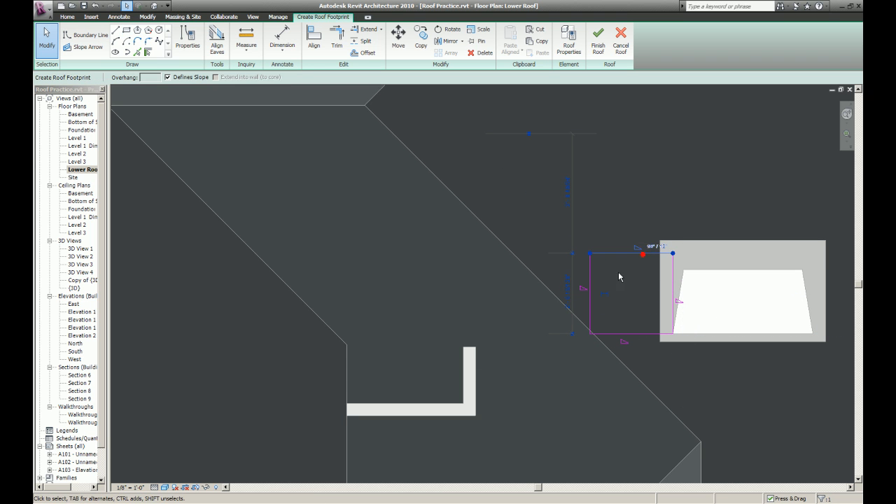
text(2 8)
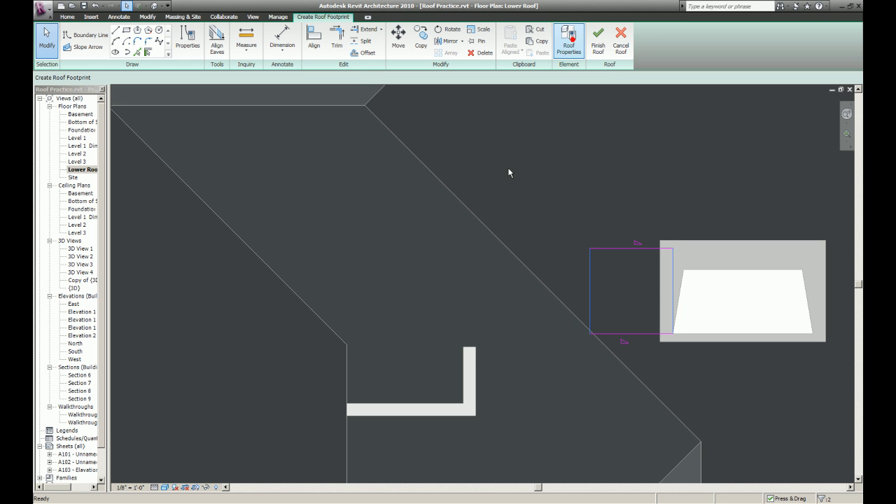
click(568, 45)
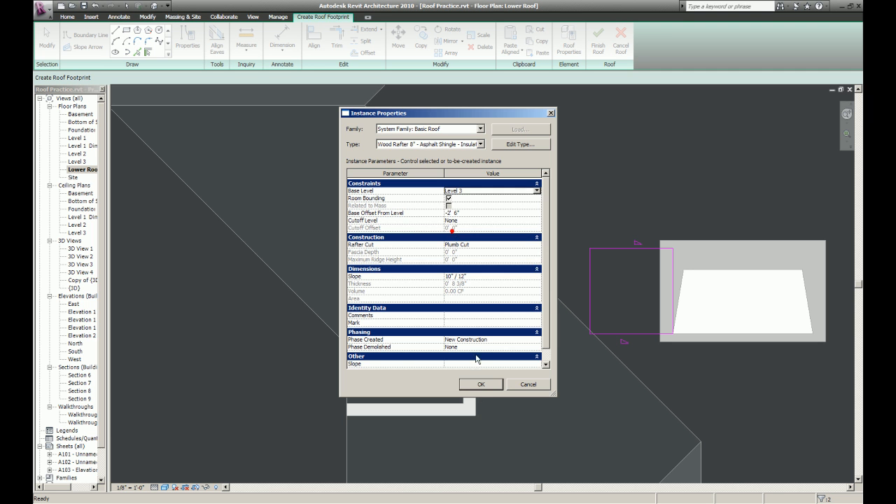
click(481, 384)
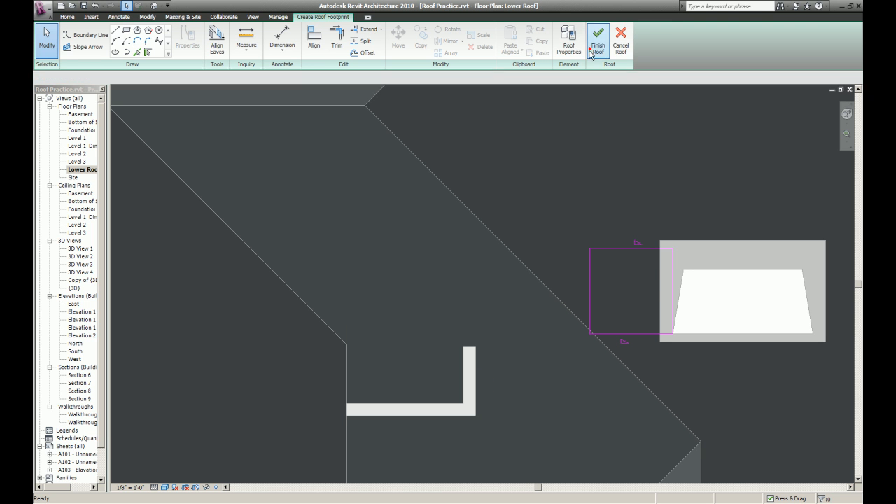
click(598, 40)
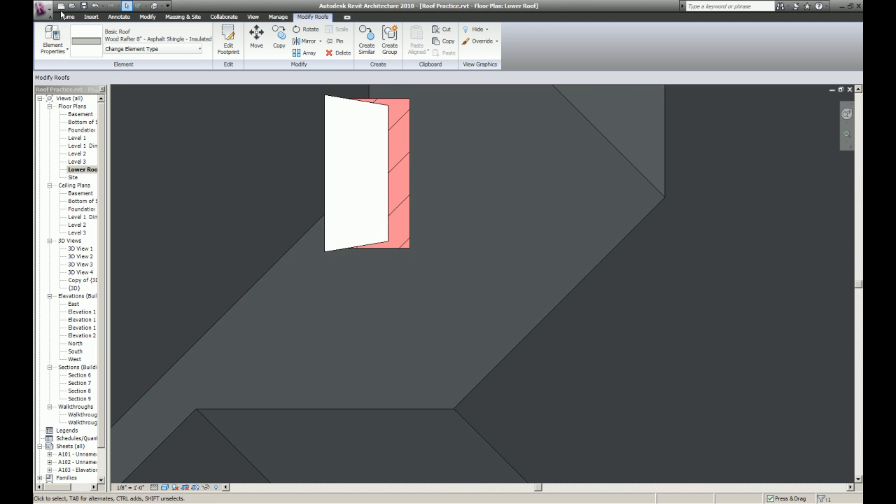
- Add a second cricket below the chimney with the same level and offset
click(68, 17)
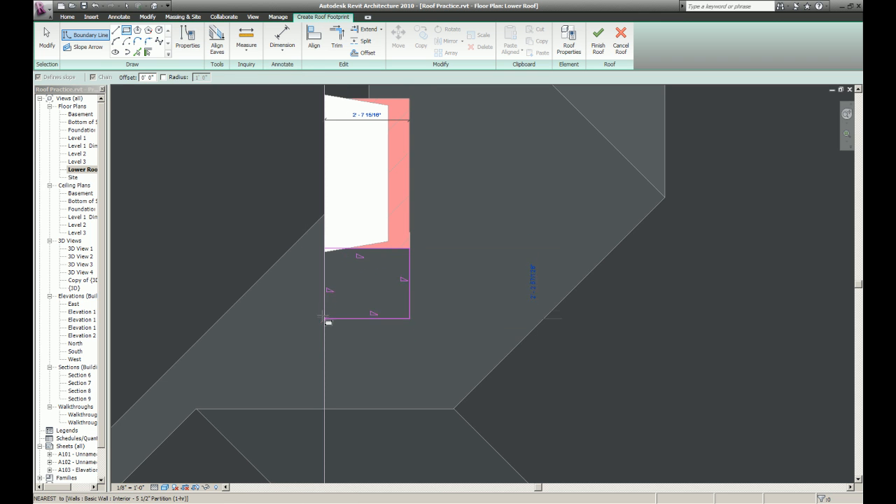
click(324, 314)
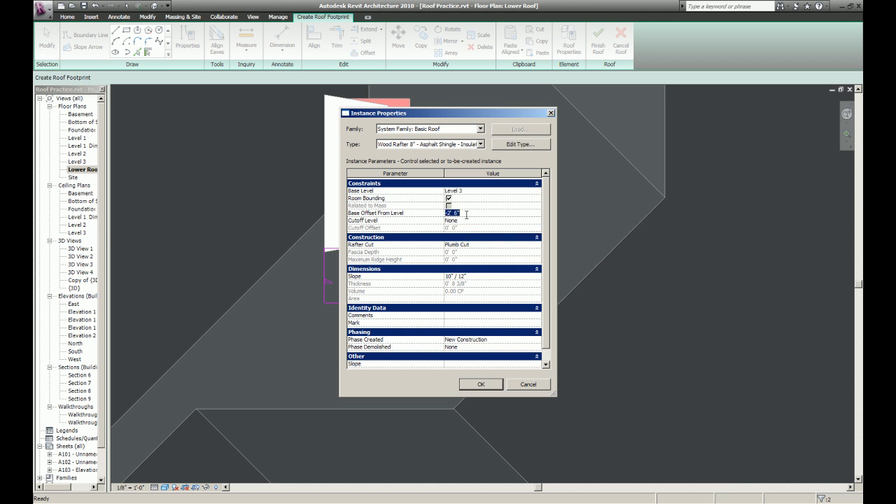
click(480, 384)
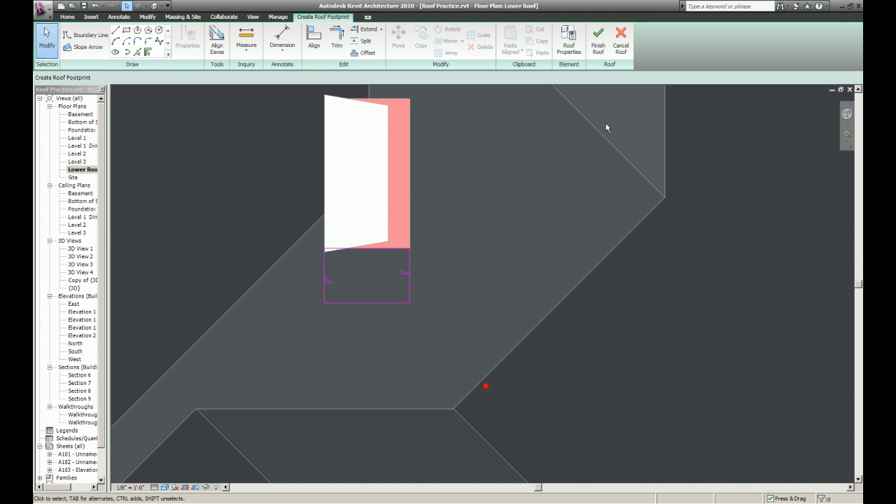
click(598, 38)
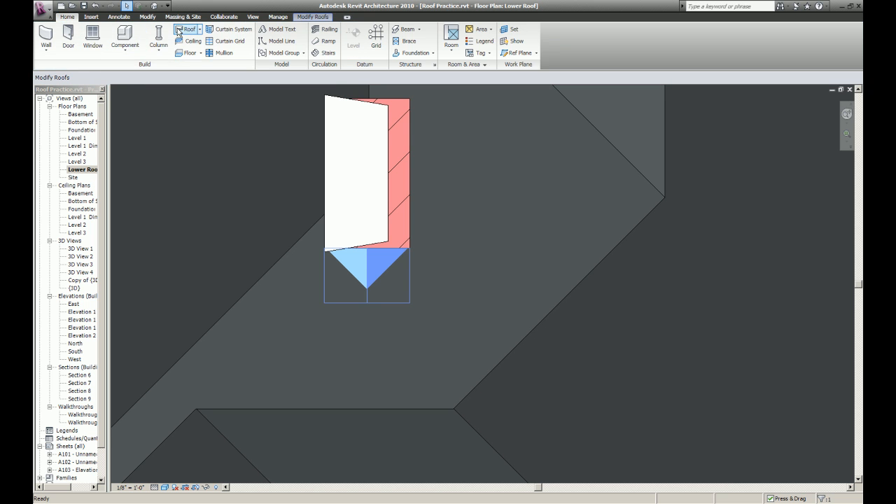
- Outline the angled saddle by the chimney and give it a 1 1/2"/12" slope
click(187, 29)
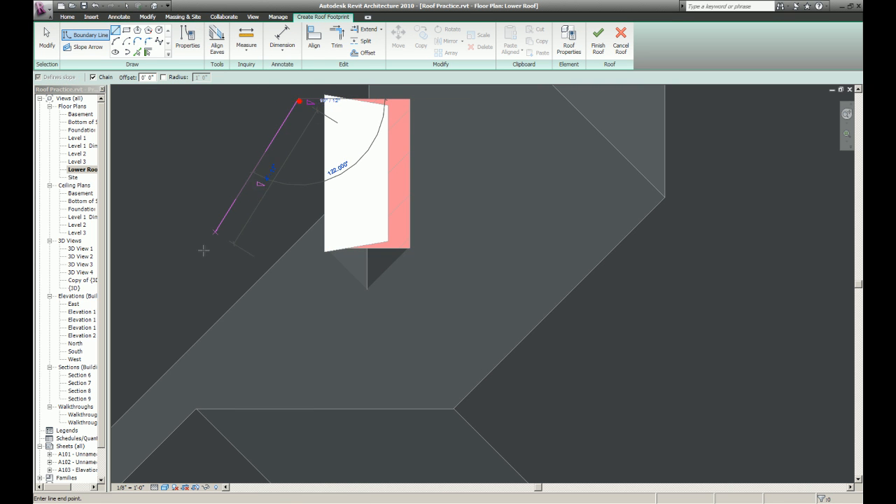
click(322, 268)
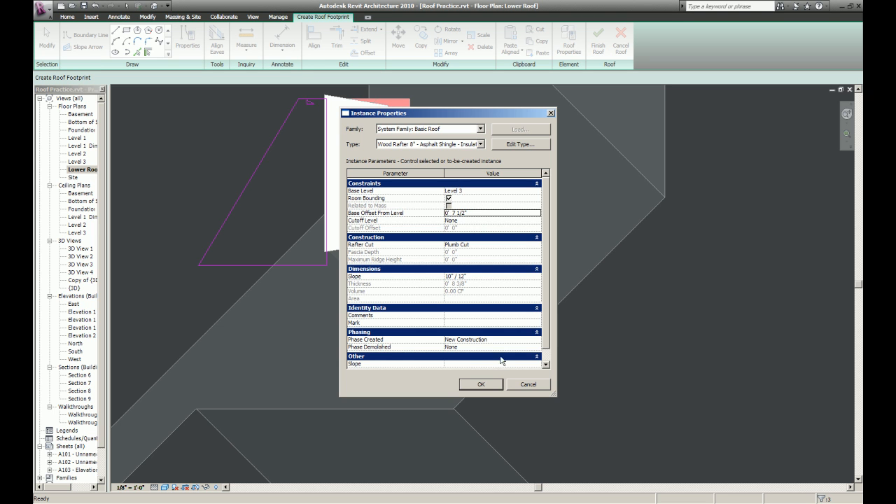
click(451, 275)
text( 1/2)
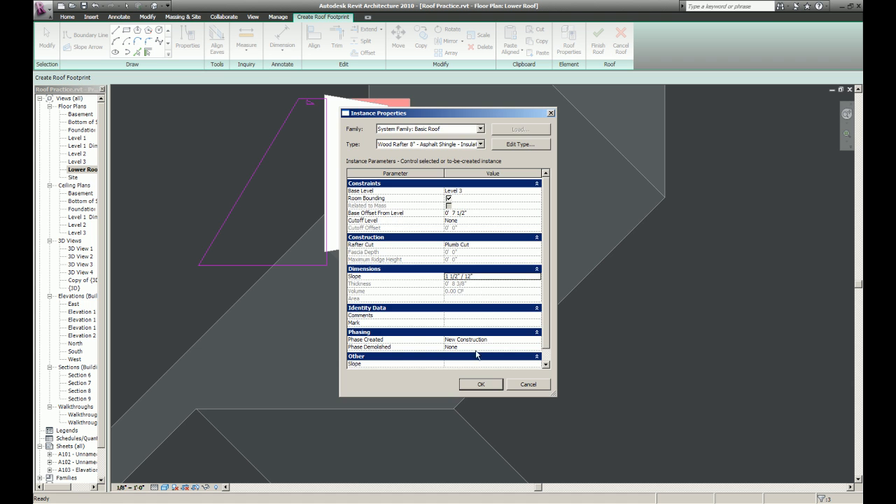
click(480, 384)
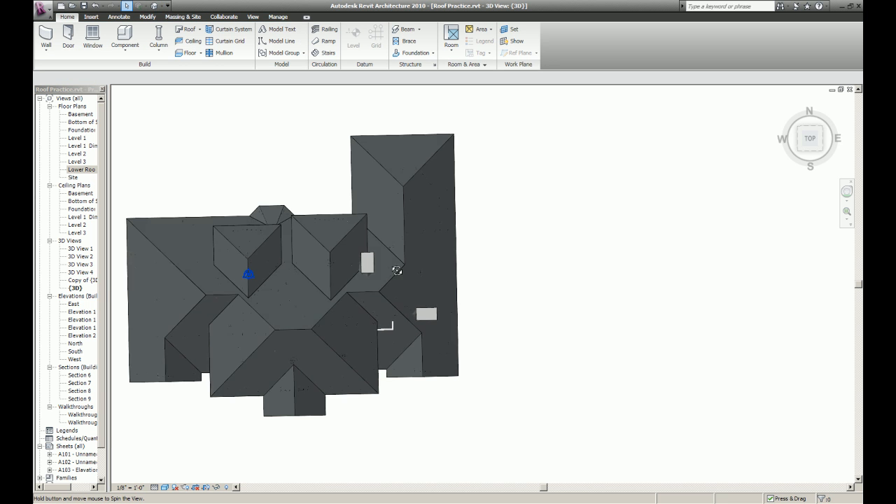
drag(397, 271, 267, 301)
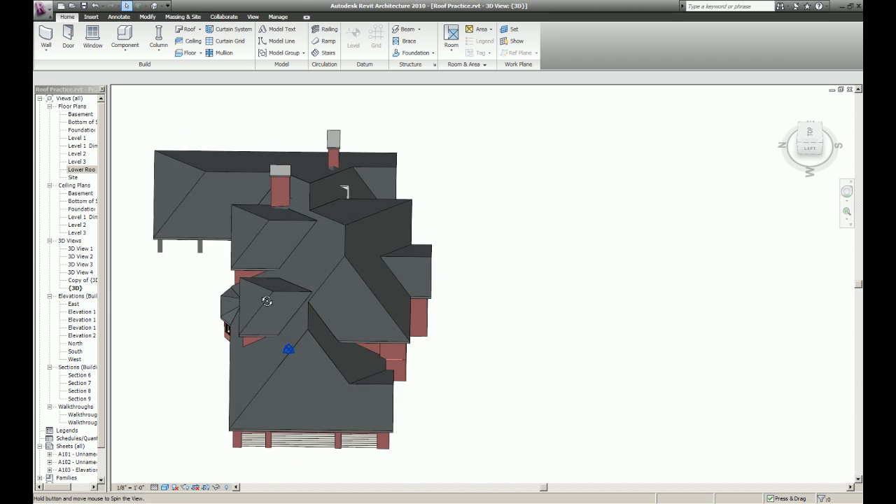
drag(266, 301, 238, 331)
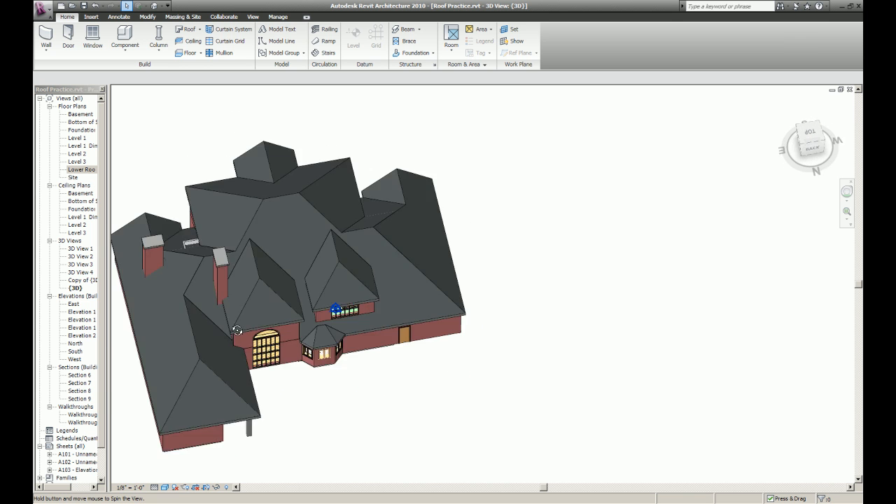